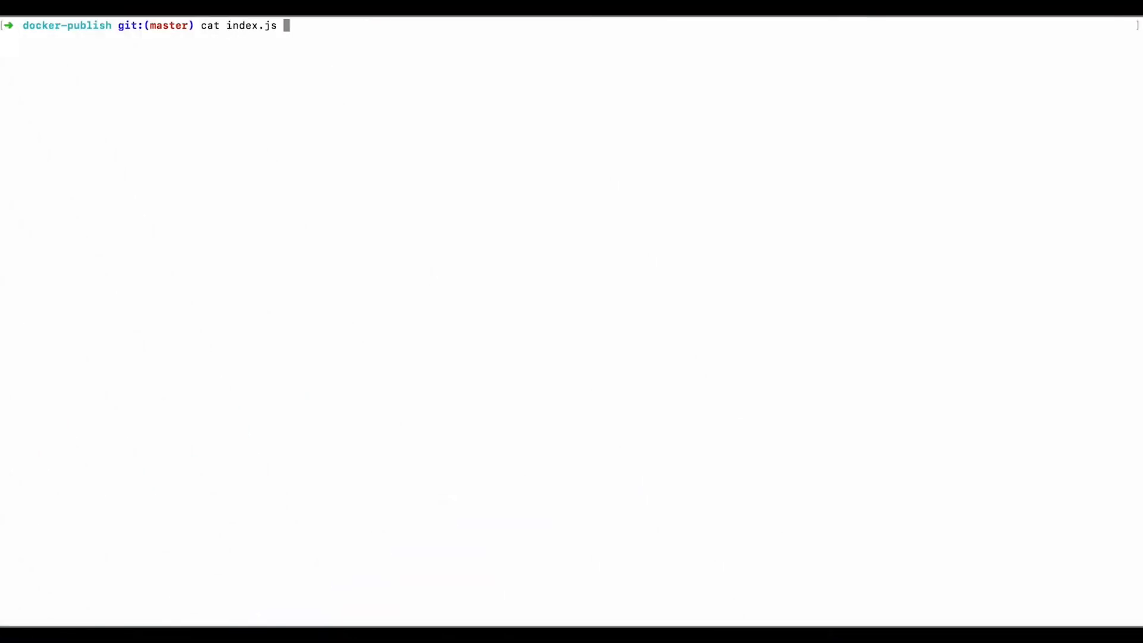
Print index.js to show the Express app that serves Hello World on port 4000.
key("Return")
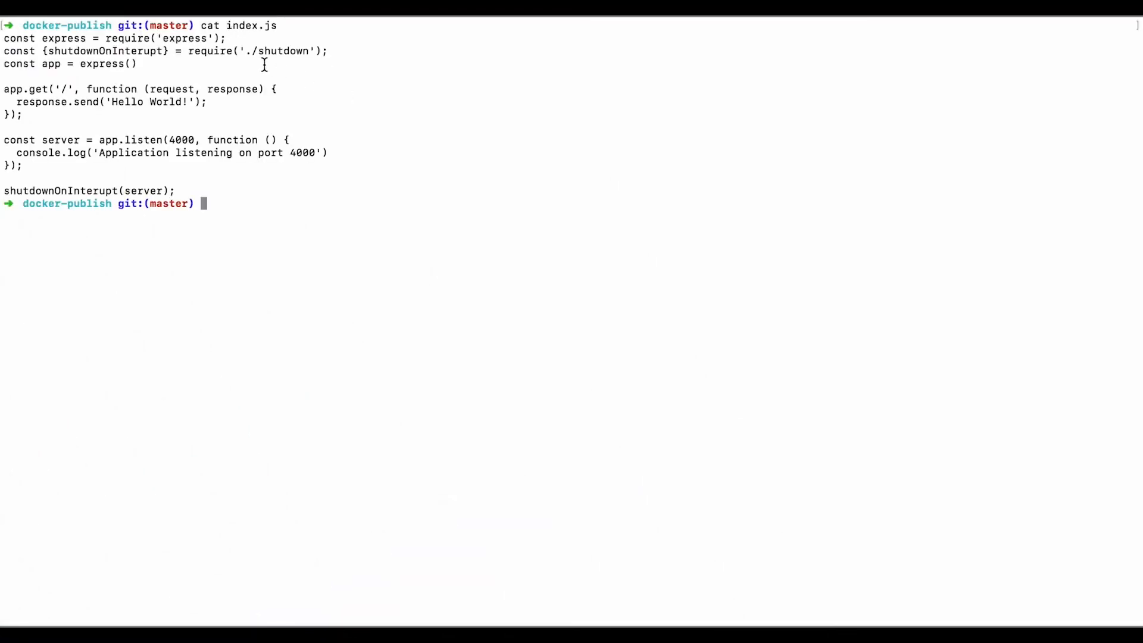
mouse_move(143, 96)
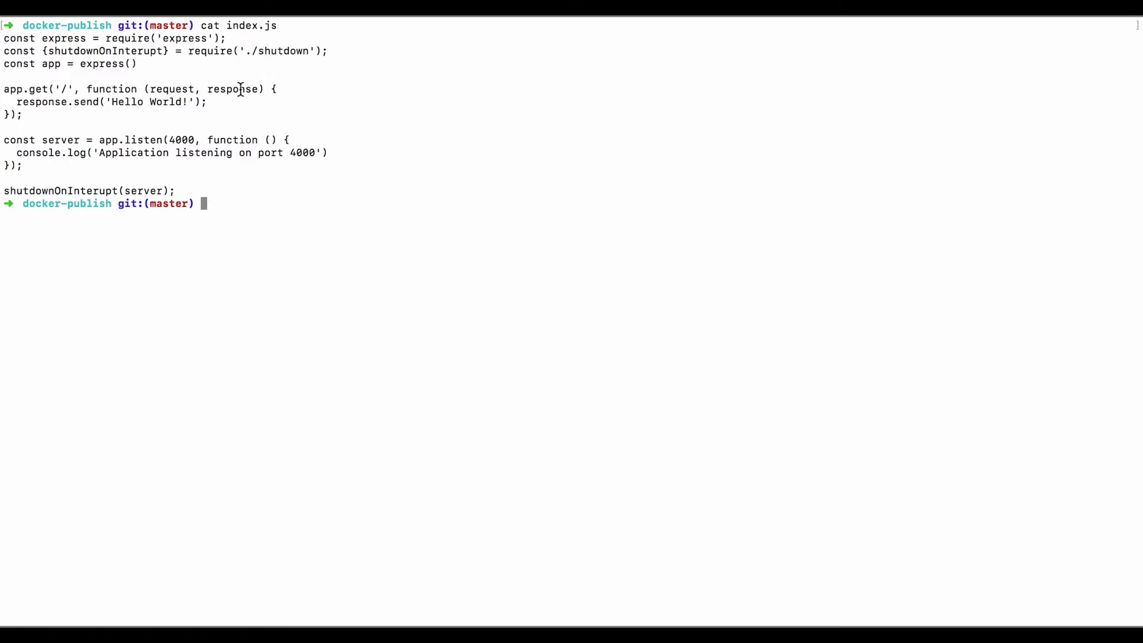
mouse_move(279, 215)
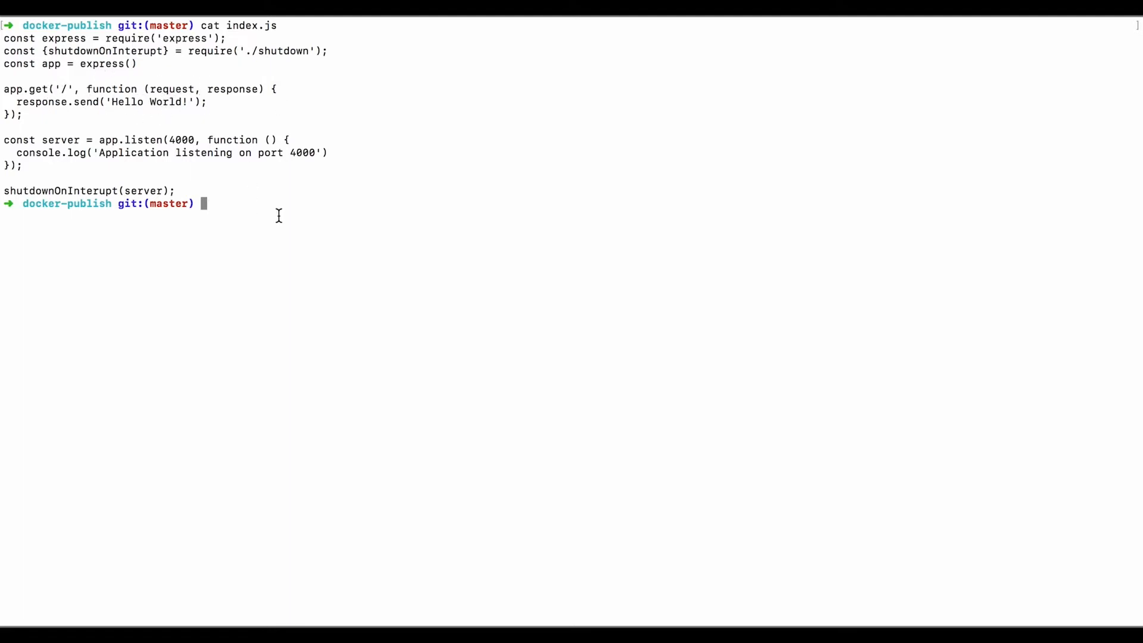
mouse_move(324, 214)
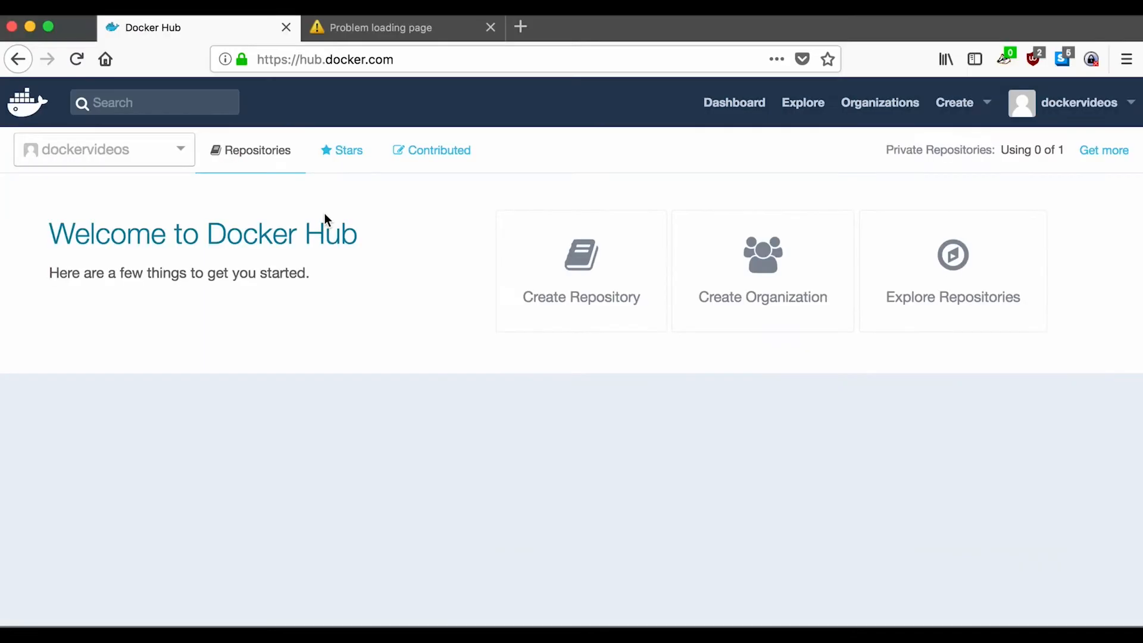
mouse_move(848, 185)
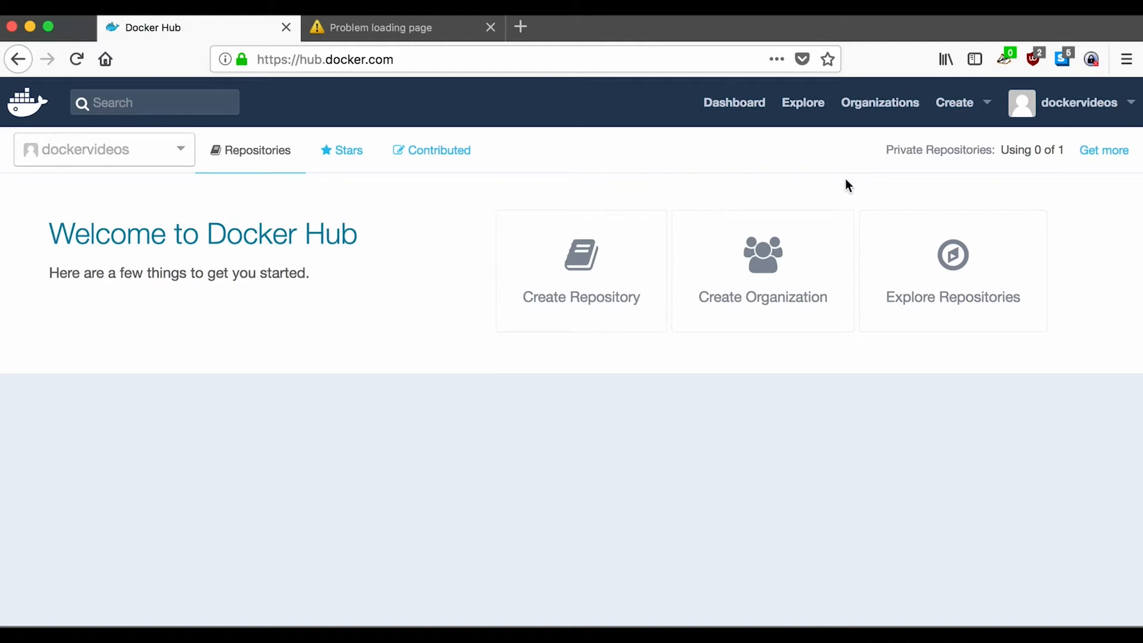
mouse_move(409, 379)
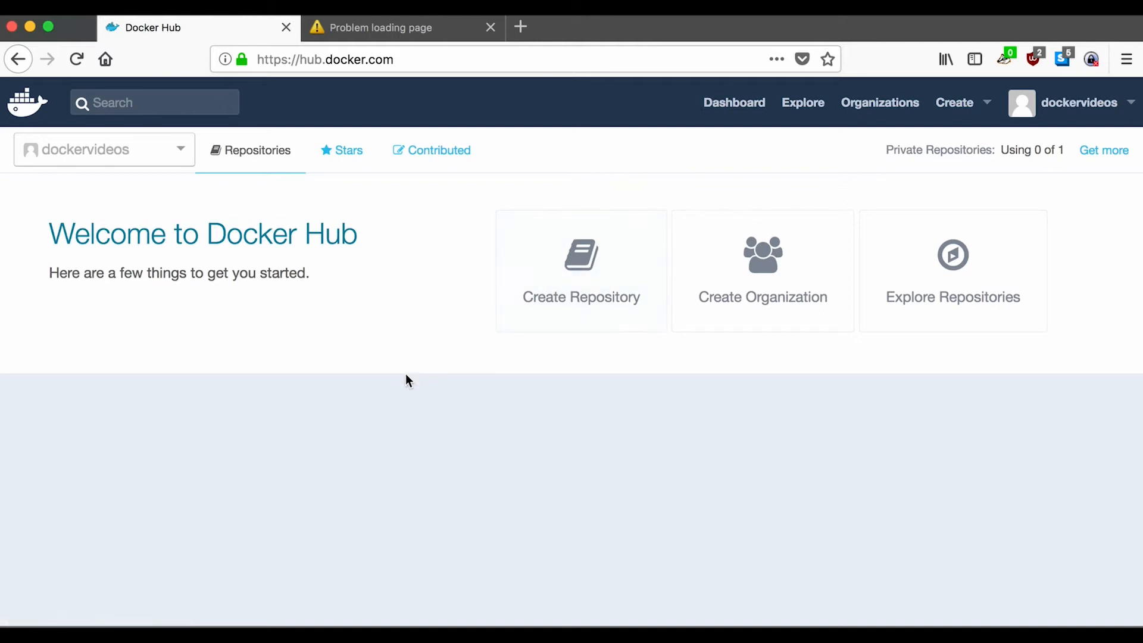
mouse_move(459, 290)
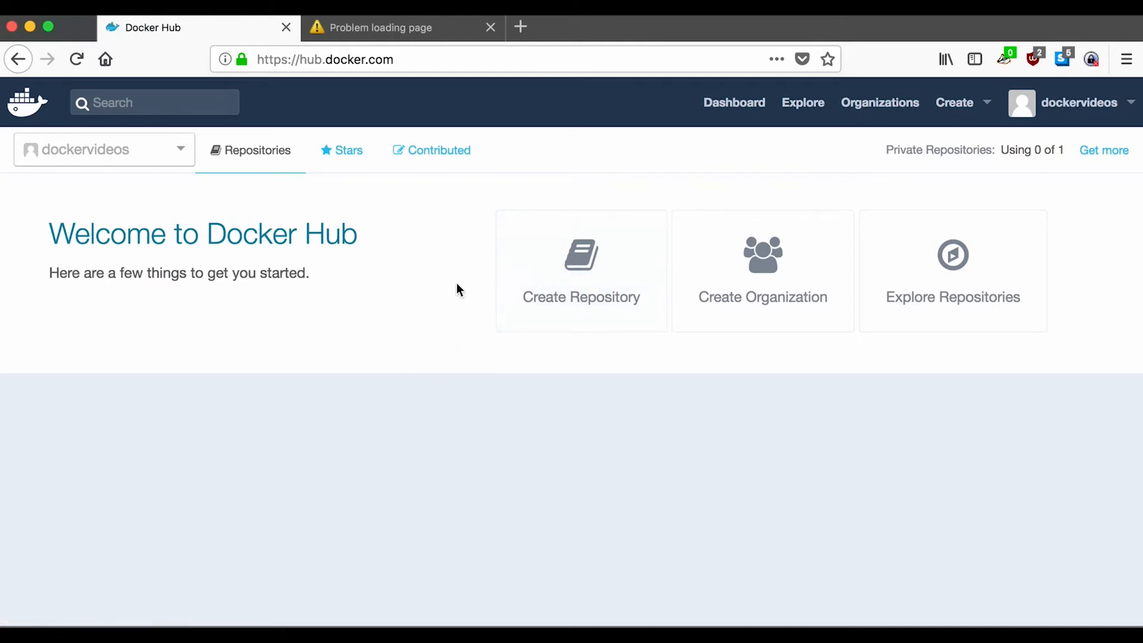
mouse_move(582, 288)
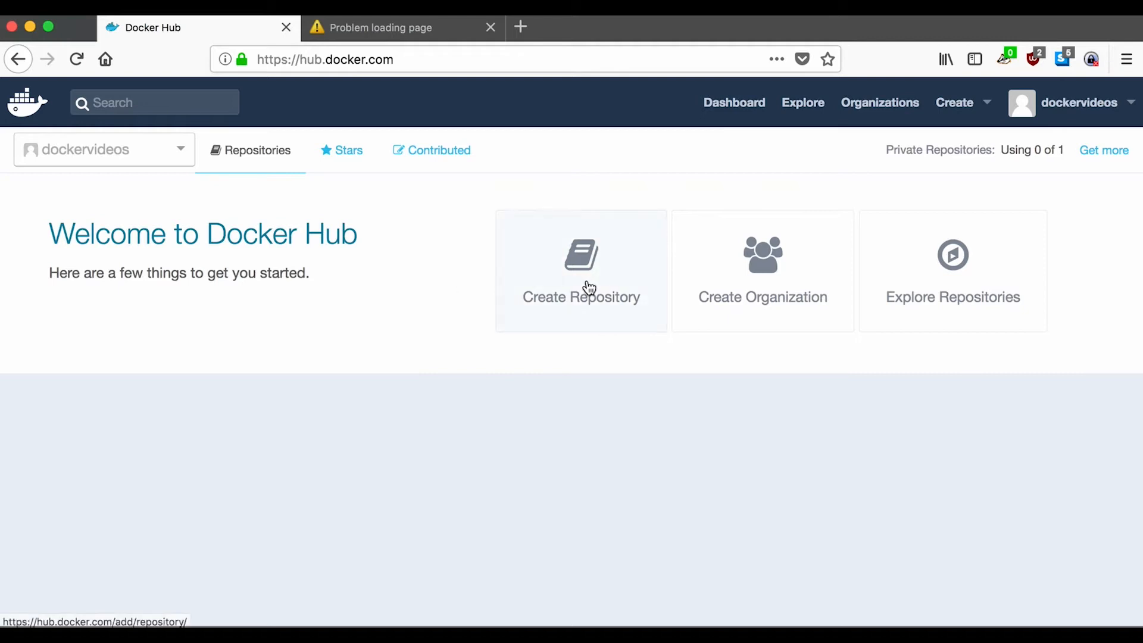
Create repository 'helloworld' with description 'A simple hello world application'.
left_click(581, 276)
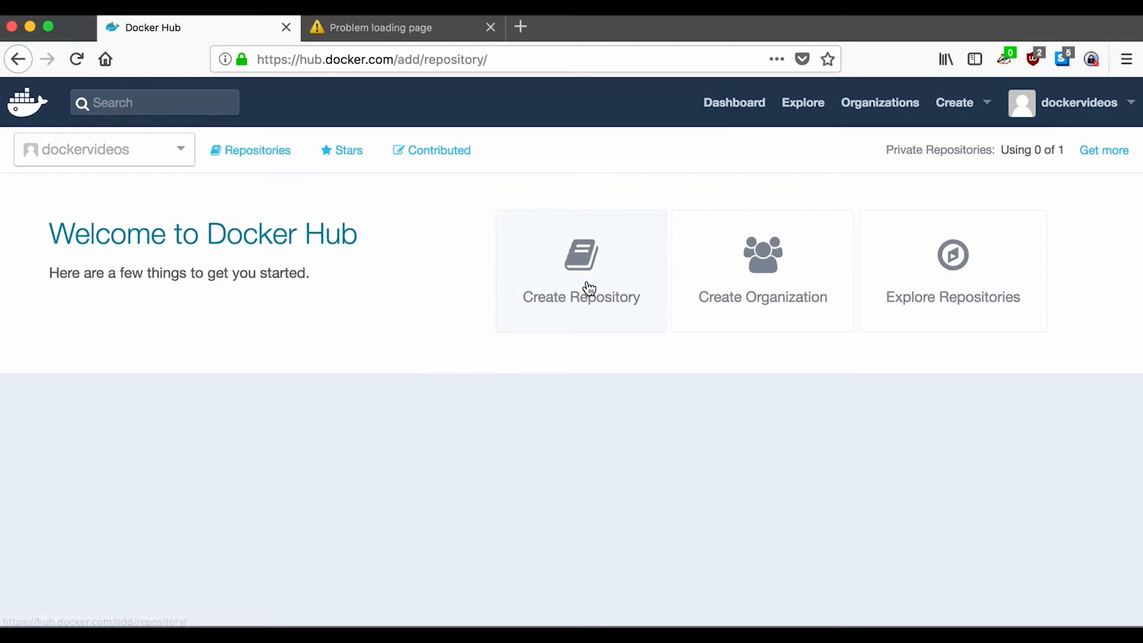
left_click(581, 276)
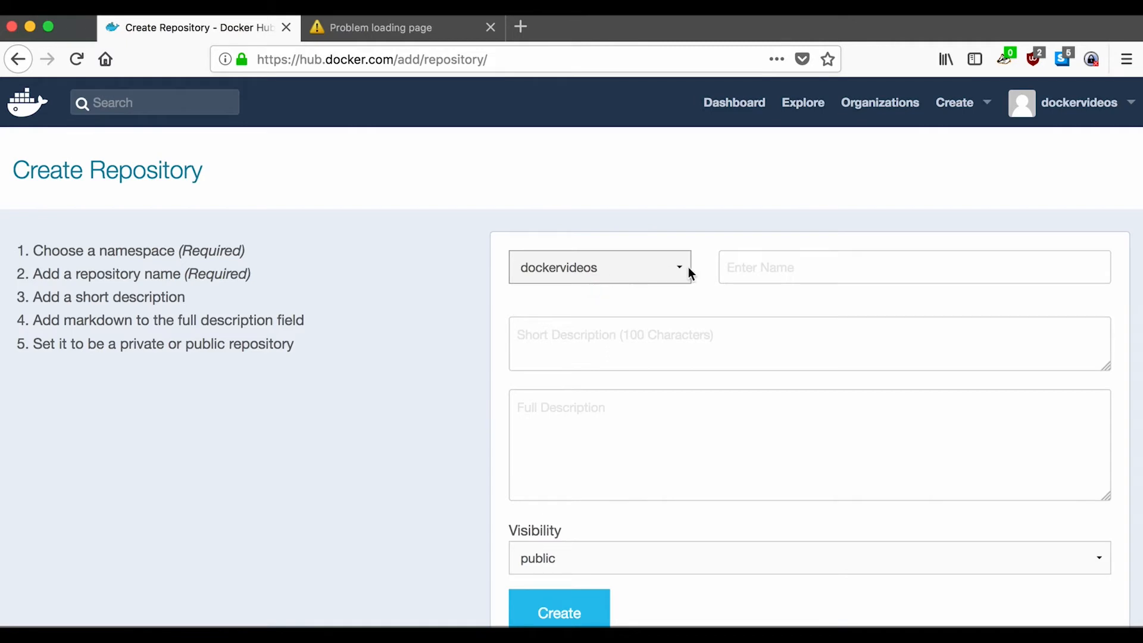
type("h")
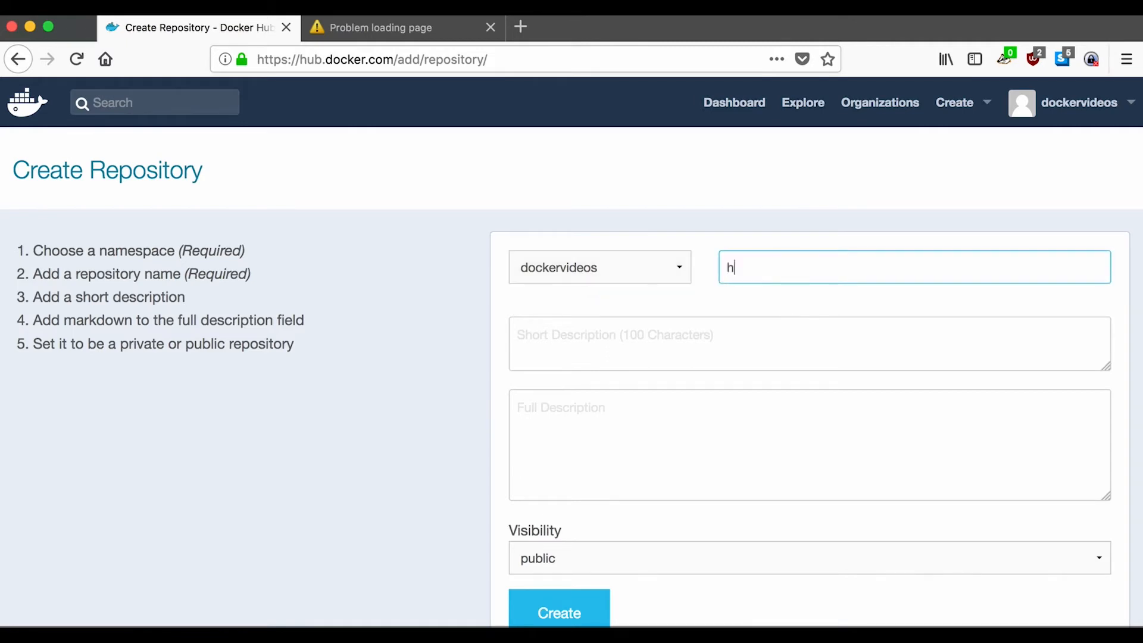
type("ellow")
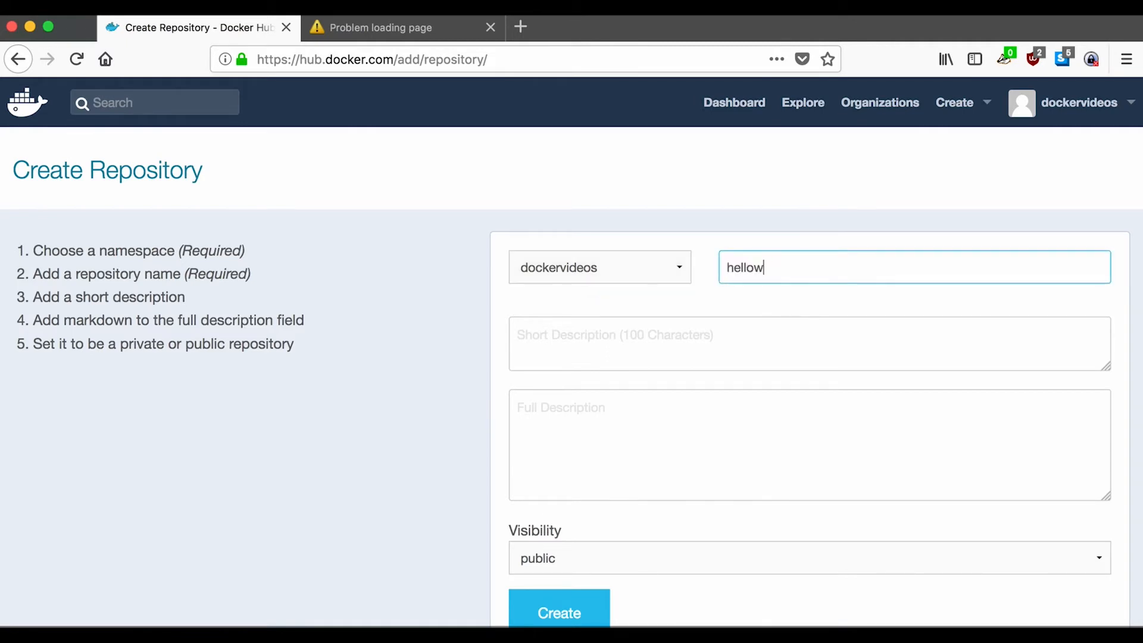
type("orld")
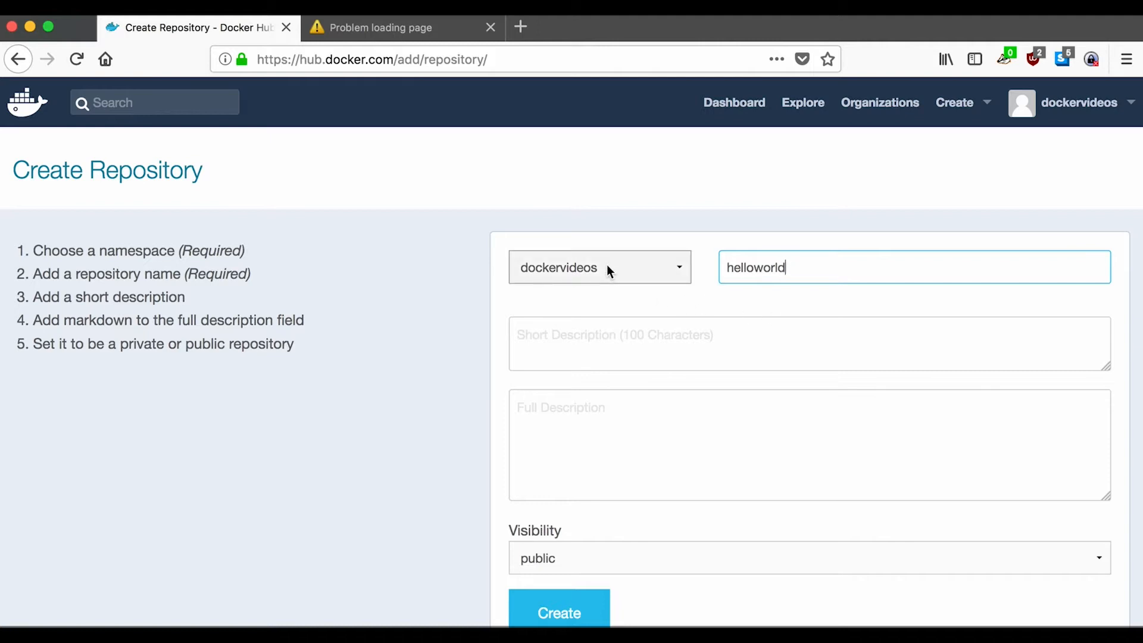
mouse_move(650, 344)
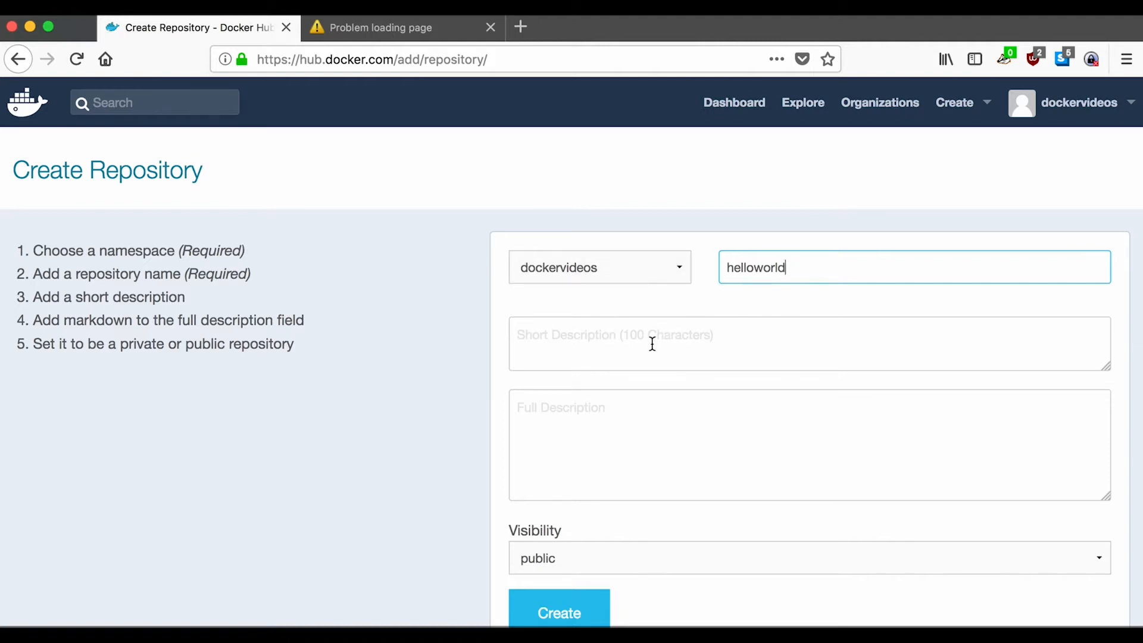
mouse_move(765, 266)
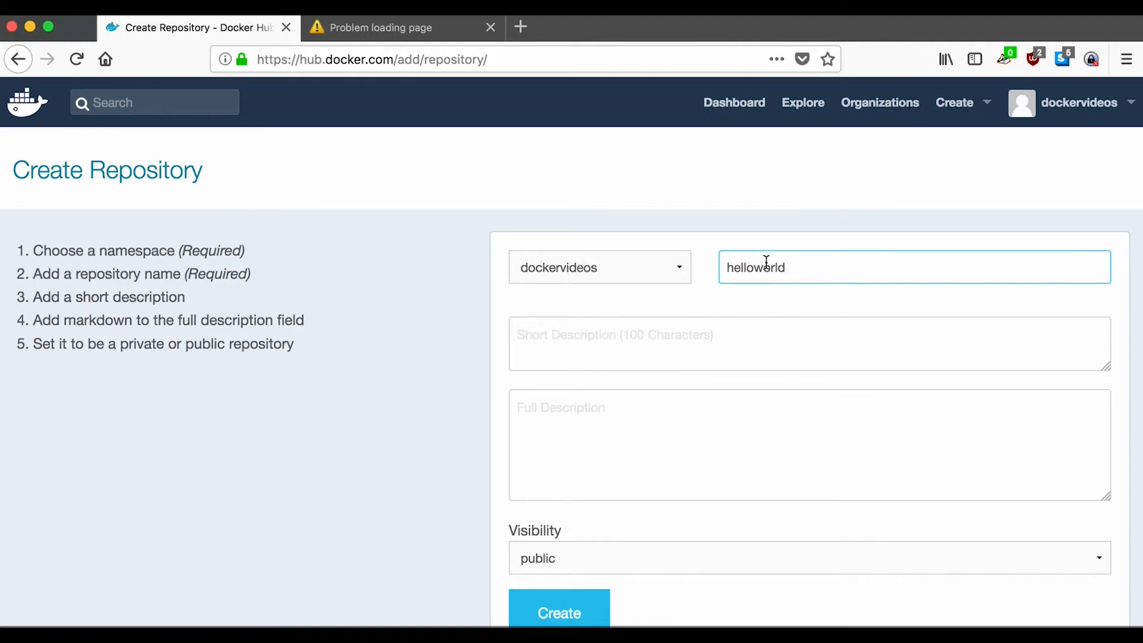
mouse_move(763, 294)
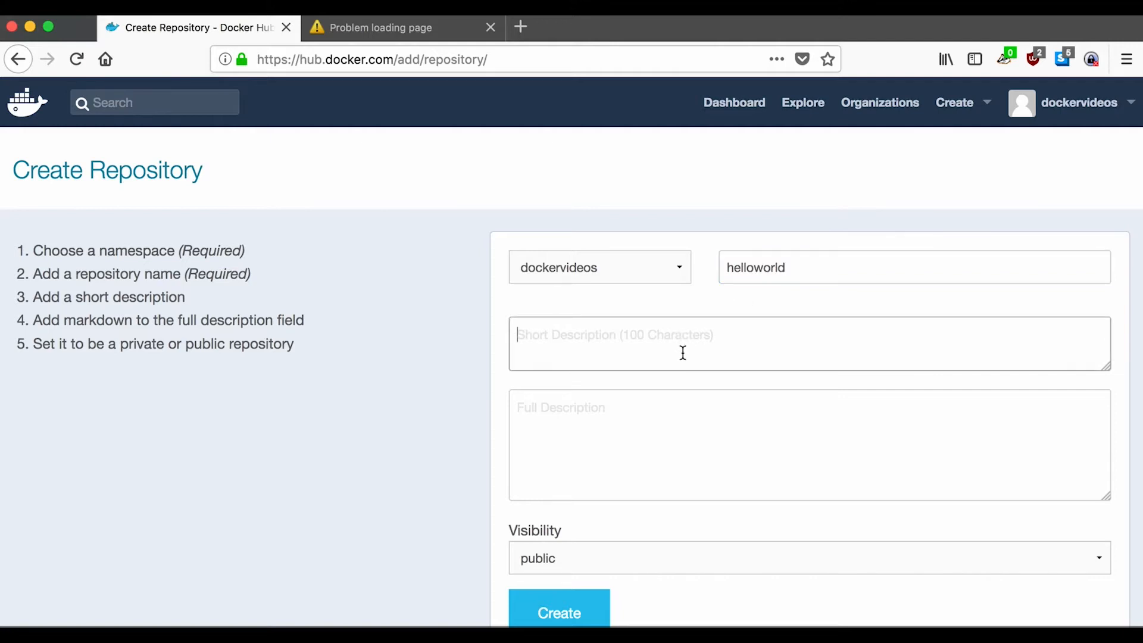
type("A simp")
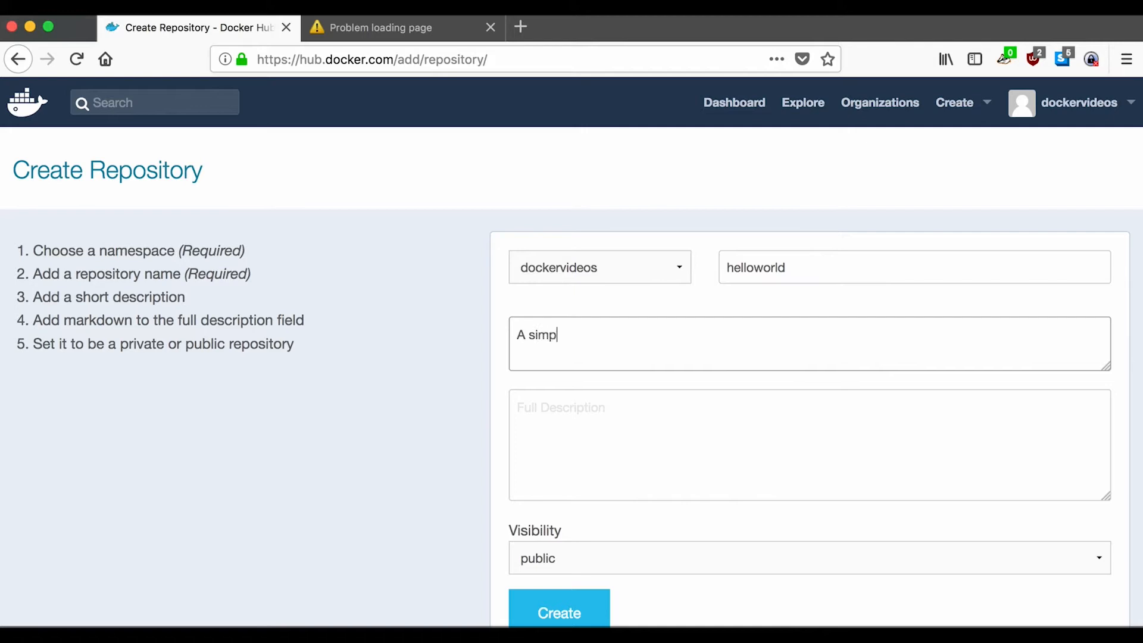
type("le hellow")
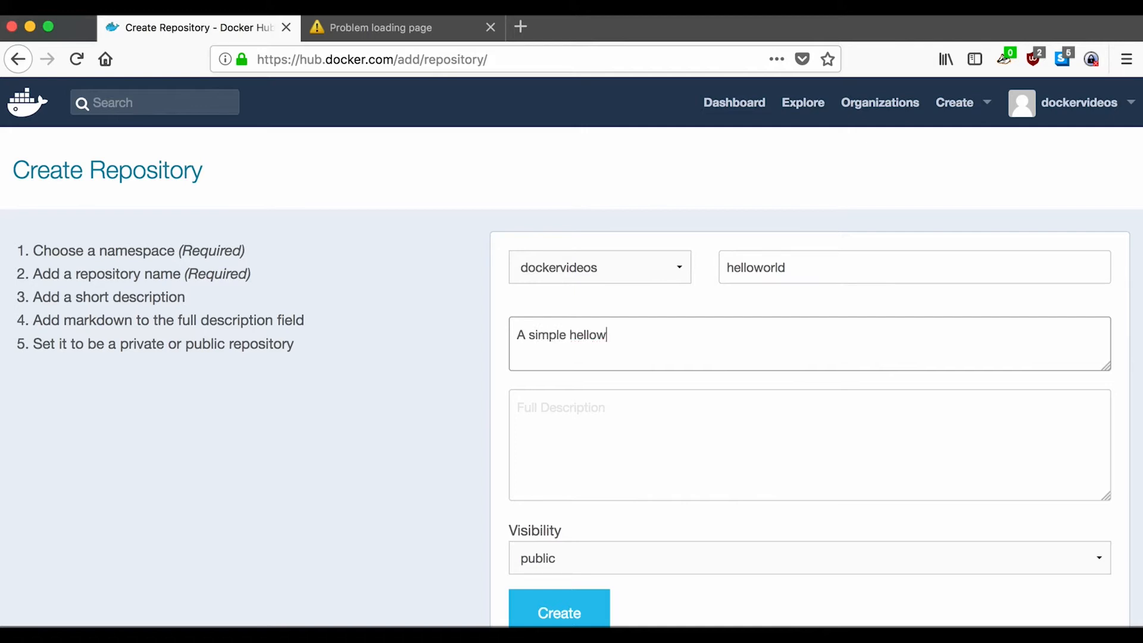
type("world applic")
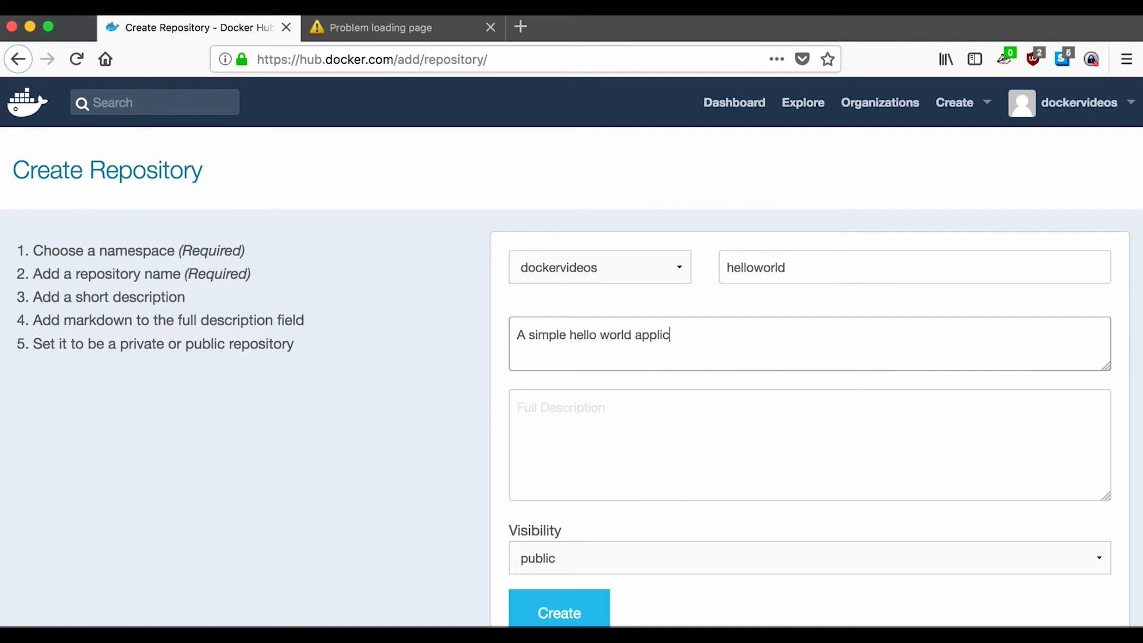
type("ation")
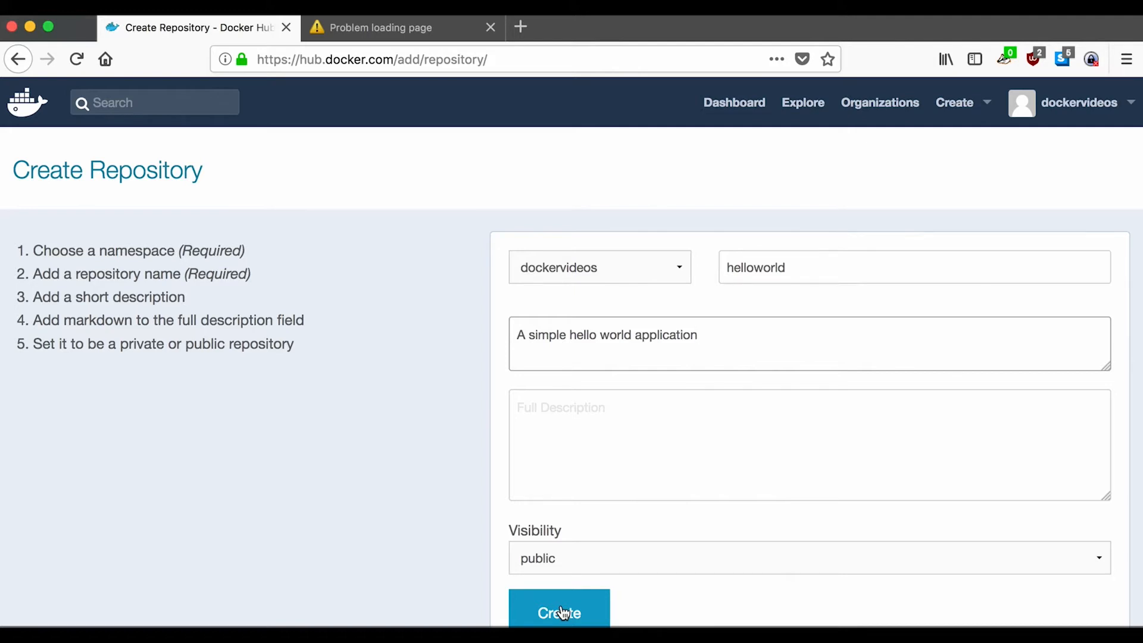
left_click(559, 613)
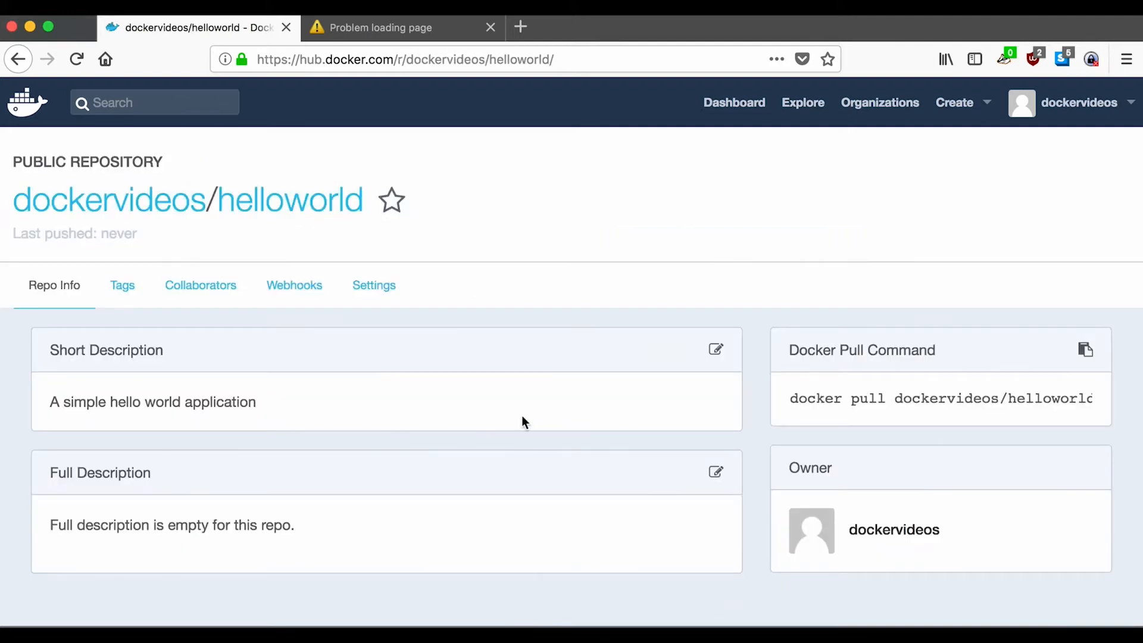
mouse_move(845, 386)
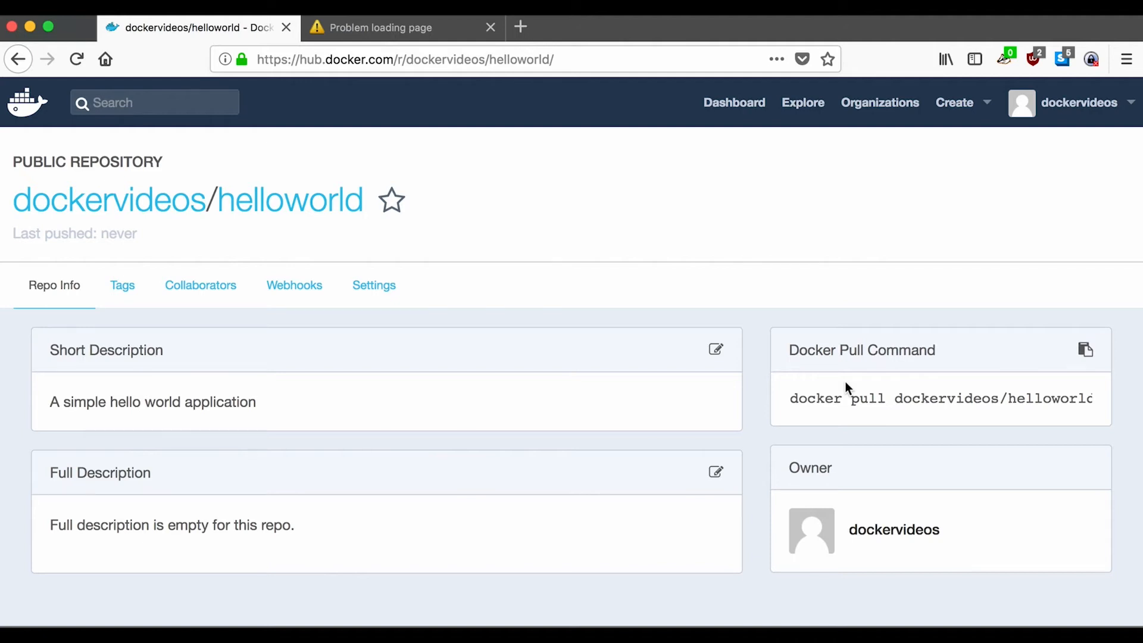
mouse_move(601, 400)
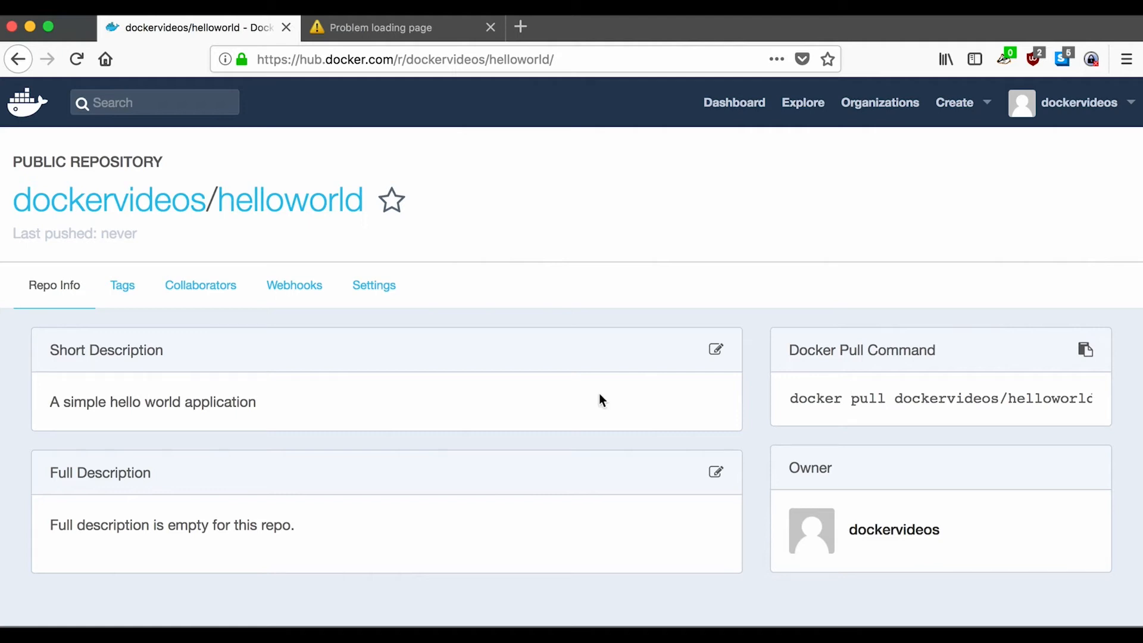
mouse_move(135, 237)
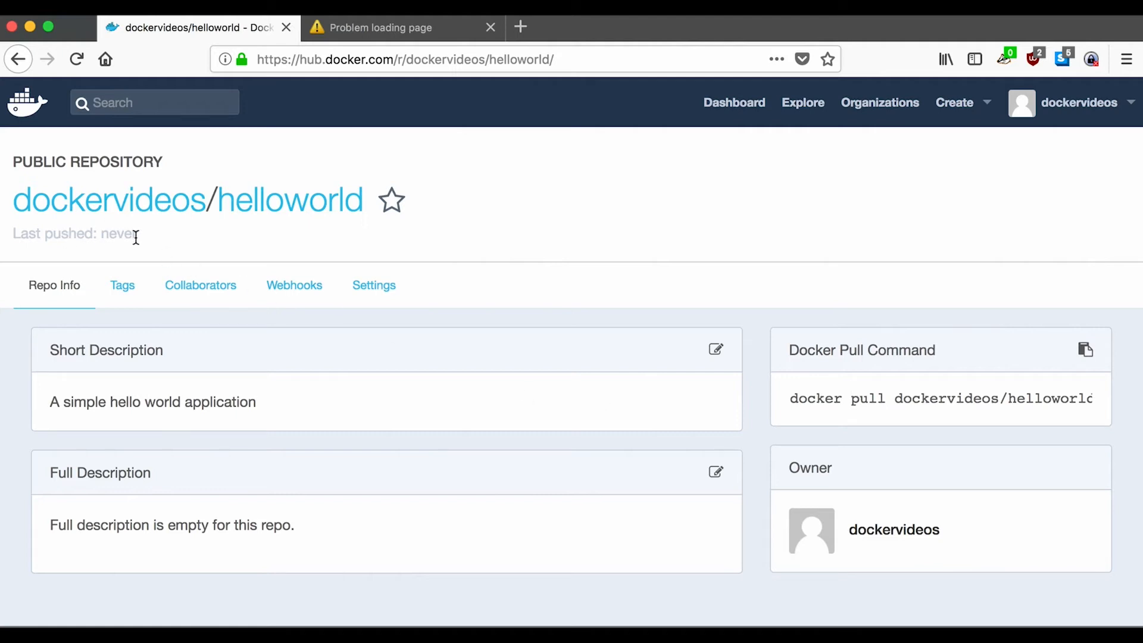
mouse_move(308, 250)
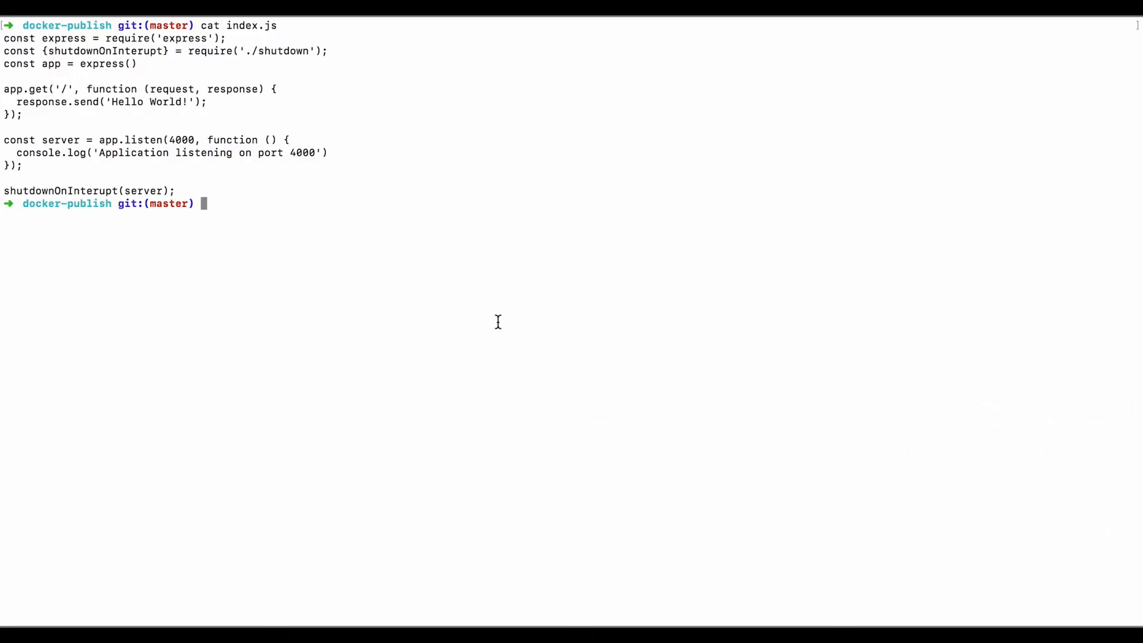
Build the image with docker build and select the resulting ID 9570161ef33c.
type("docker build .")
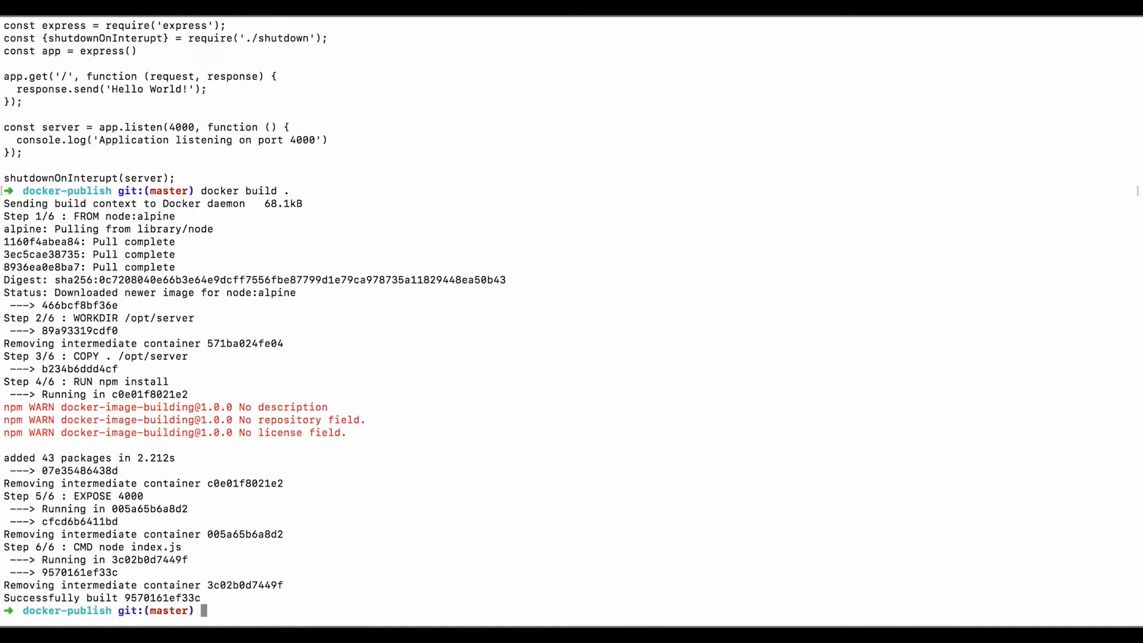
mouse_move(398, 521)
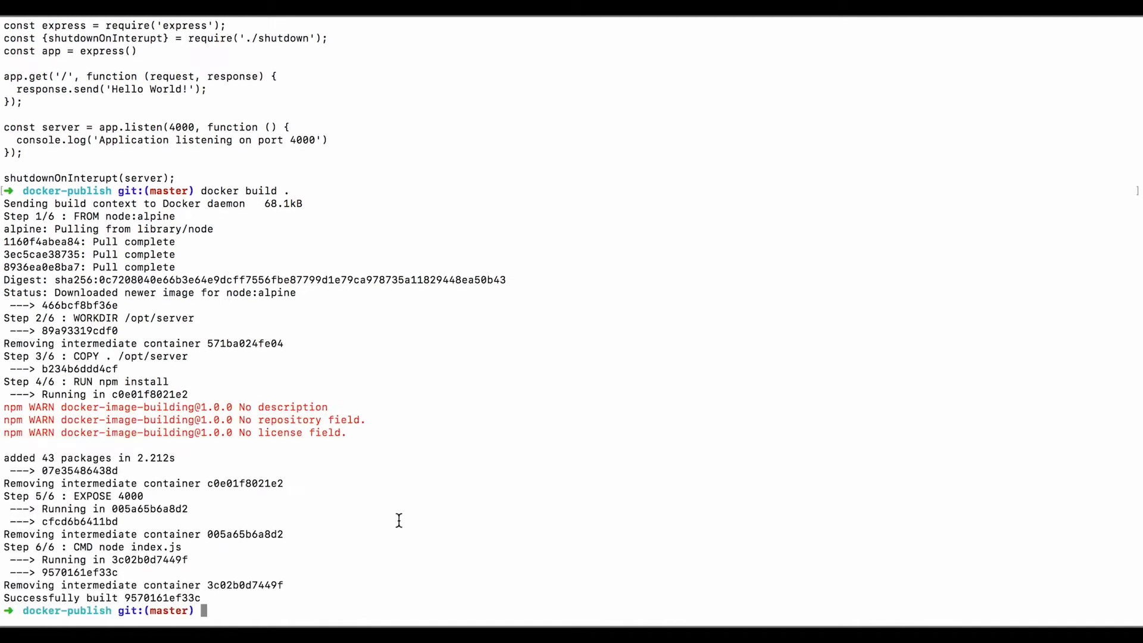
double_click(162, 598)
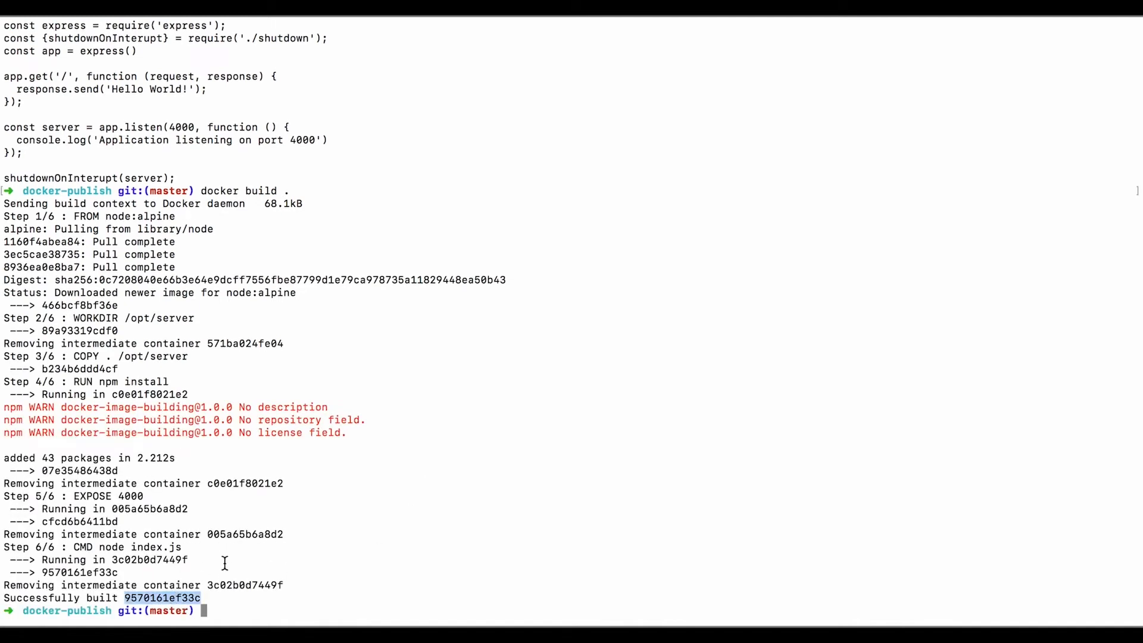
mouse_move(247, 508)
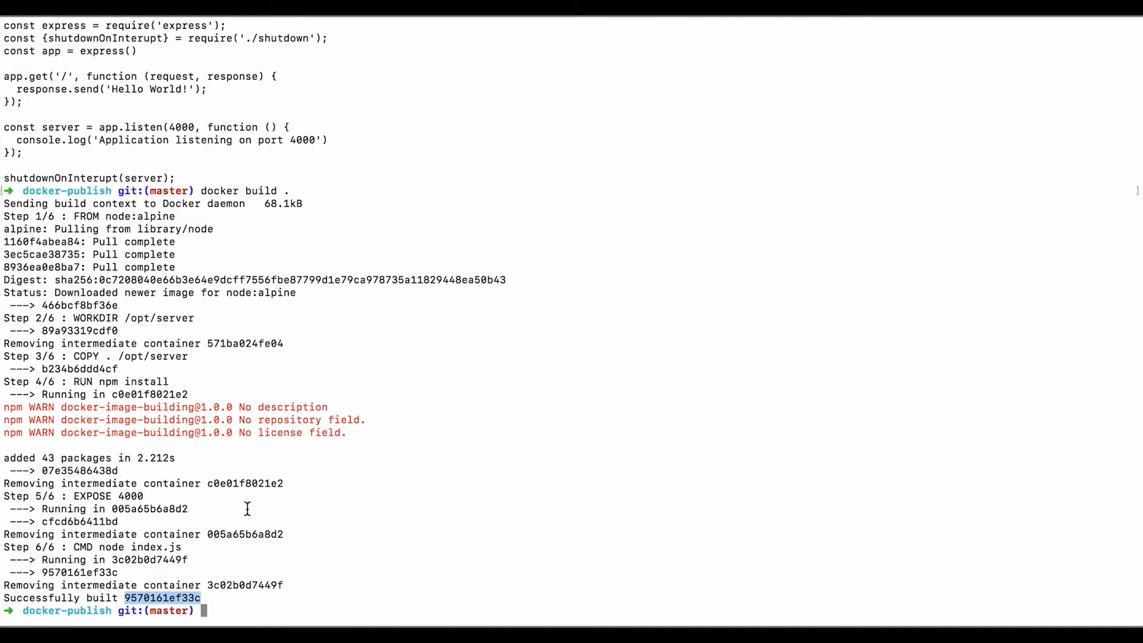
type("d")
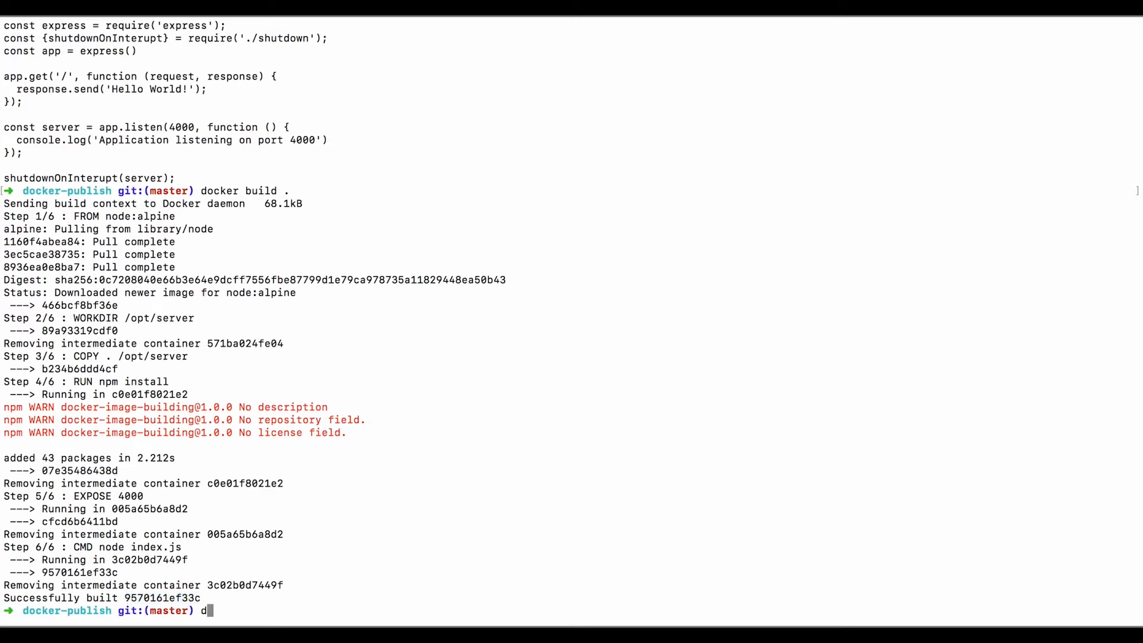
Start docker login with username dockervideos, reaching the password prompt.
type("ocker")
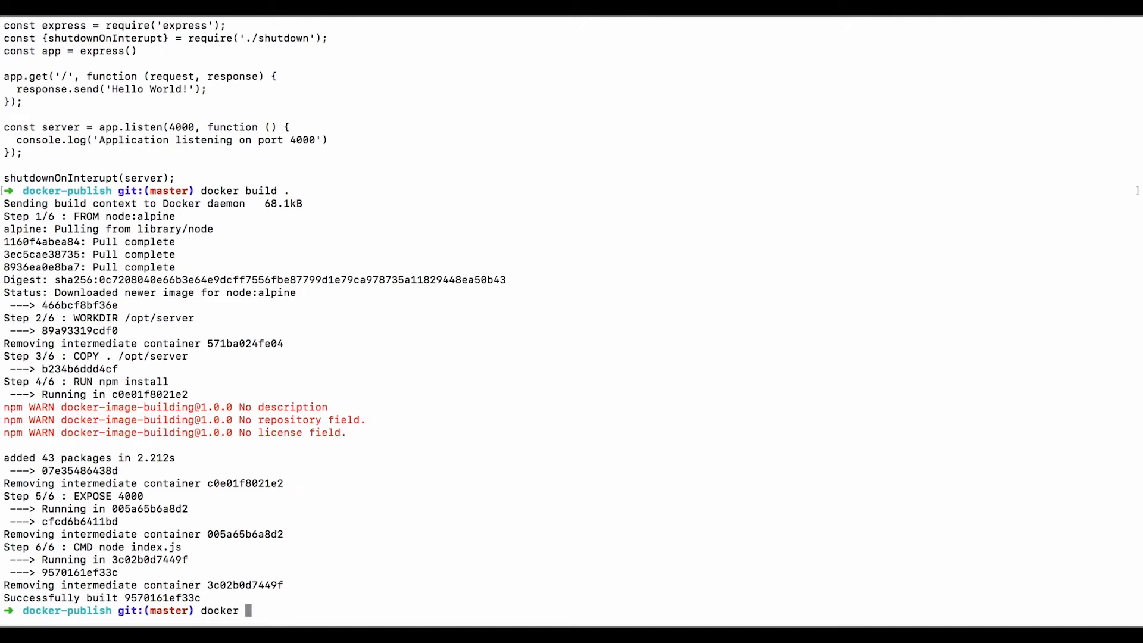
type("login --username")
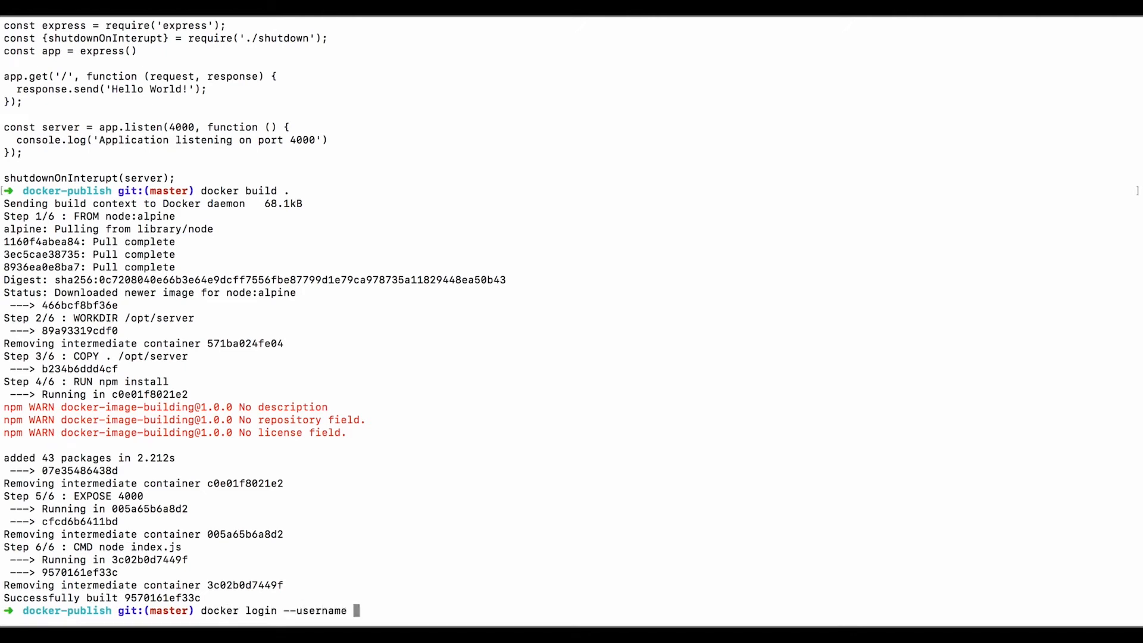
type("dockervideos")
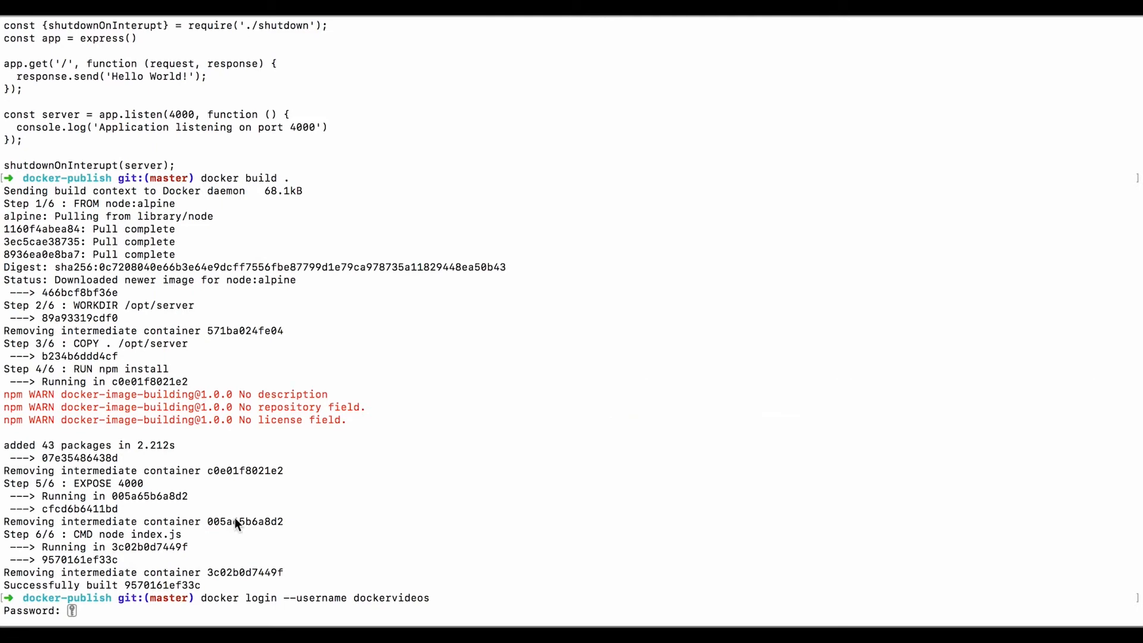
scroll("down", 3)
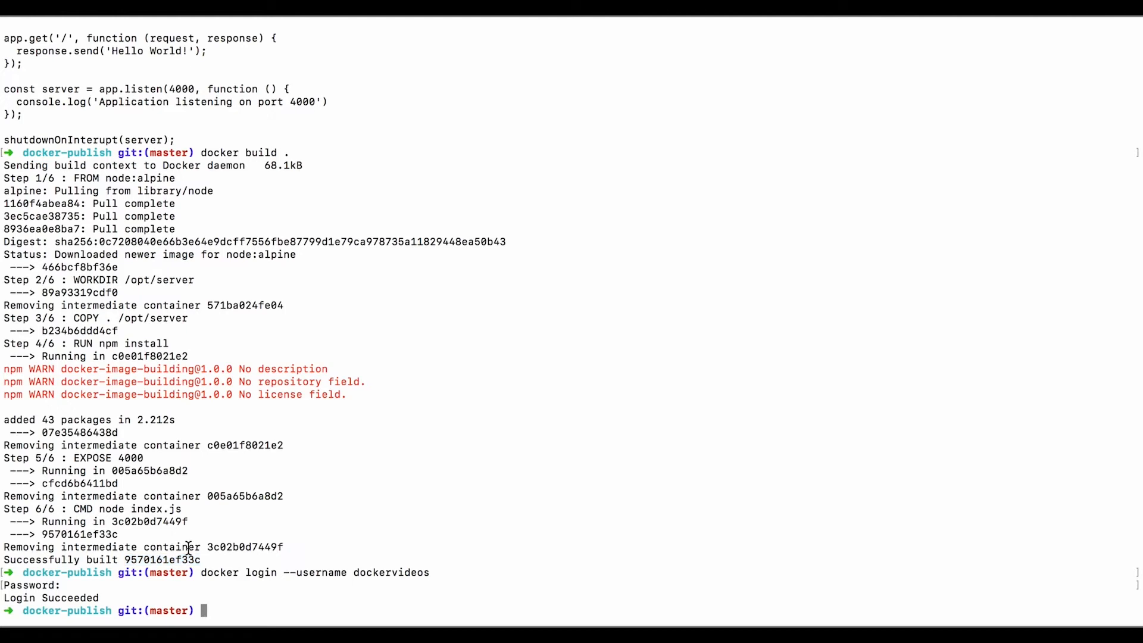
Tag image 9570161ef33c as dockervideos/helloworld and list images to confirm.
type("docker tag")
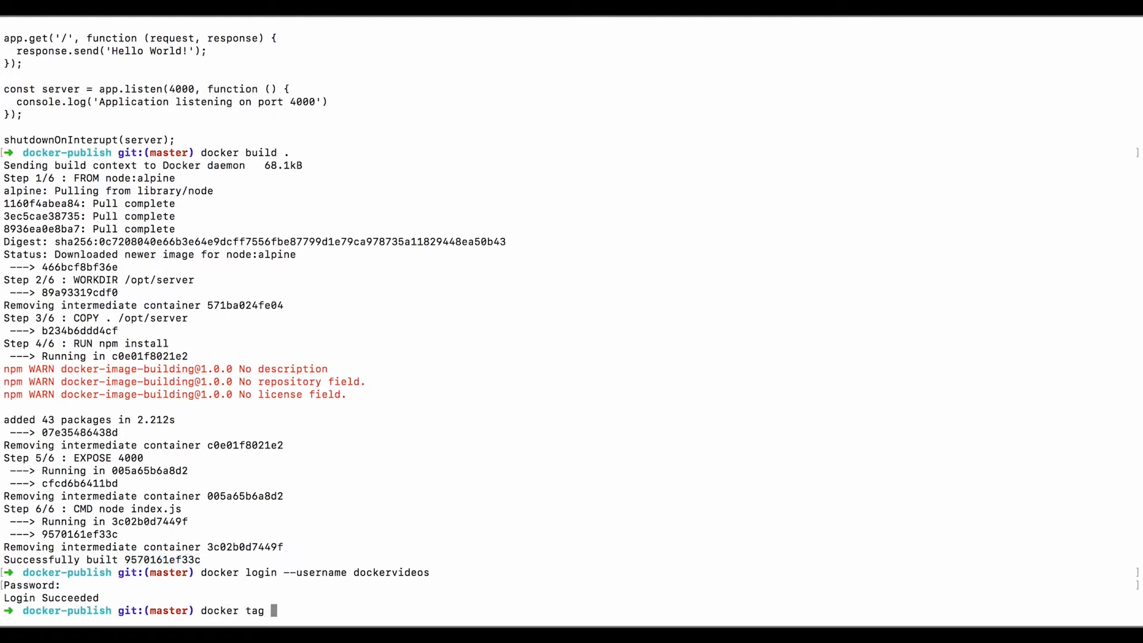
type("9570161ef33c")
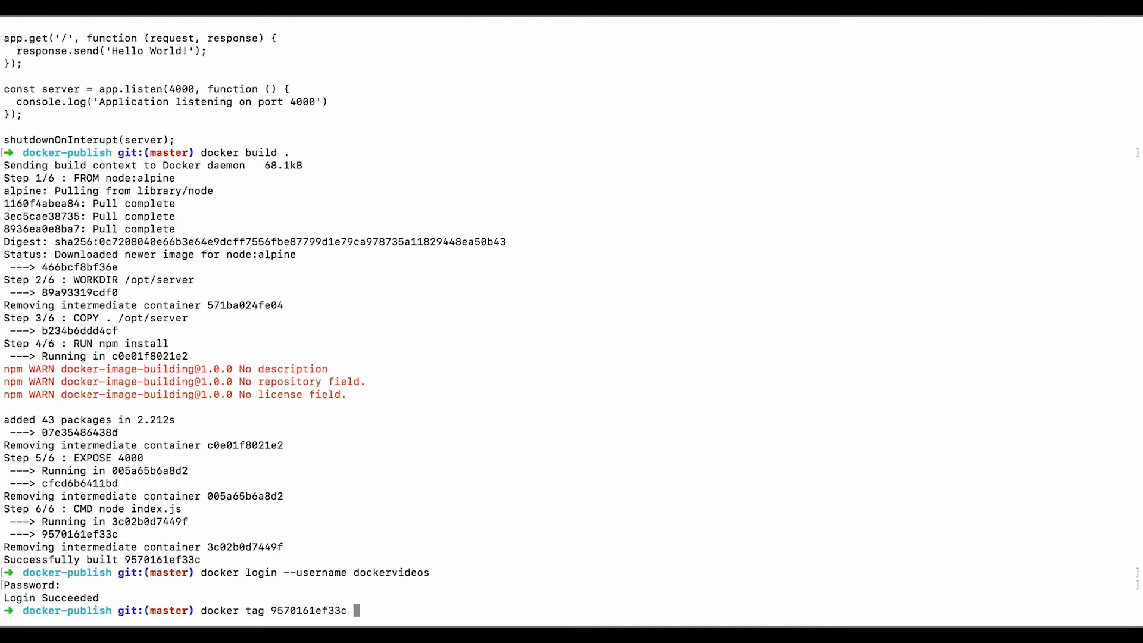
type("dockervideos/")
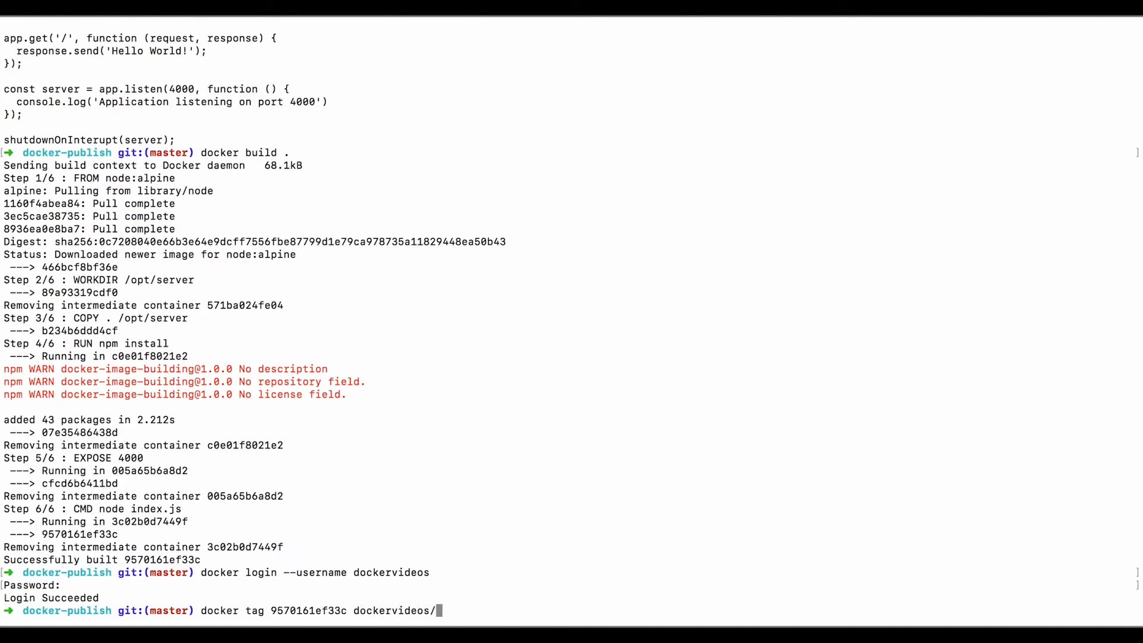
type("helloworl")
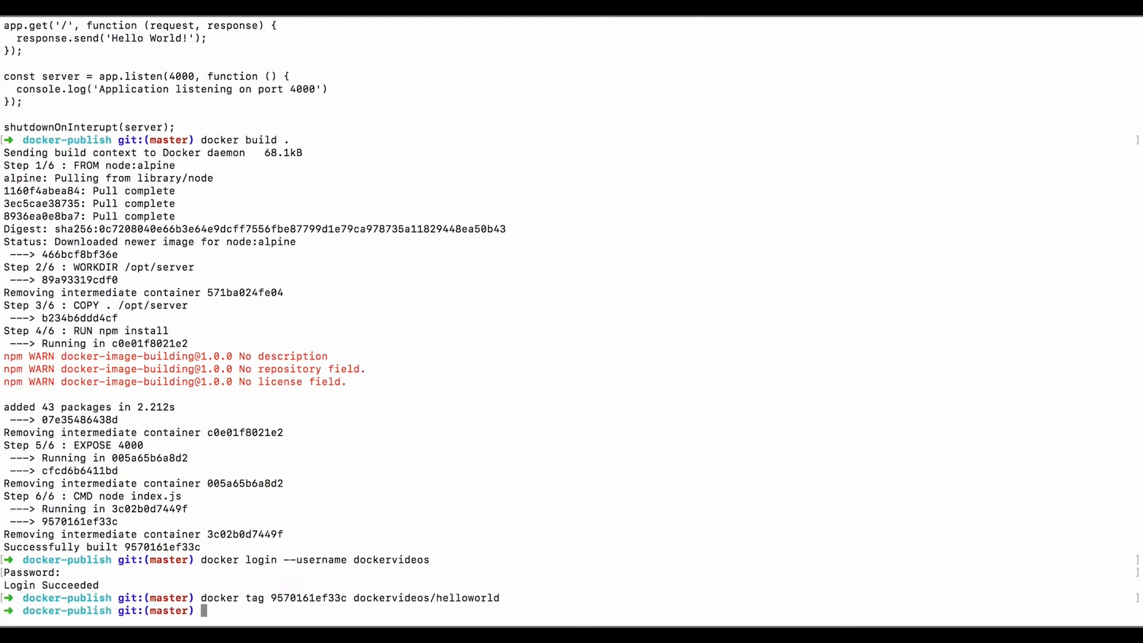
type("docker images")
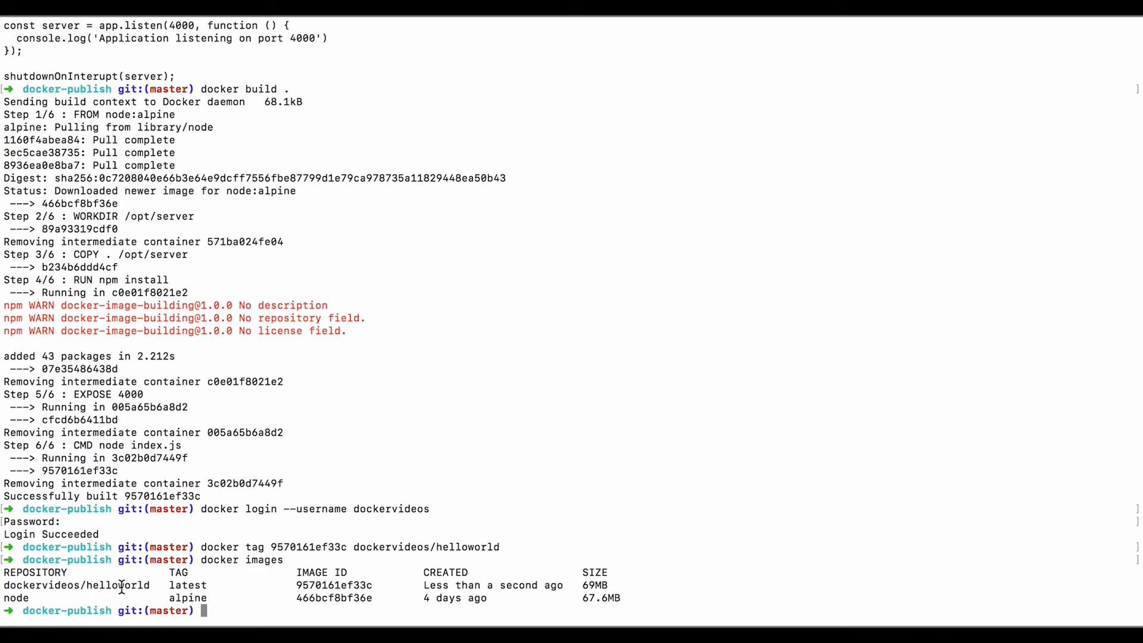
Push dockervideos/helloworld to Docker Hub with docker push.
type("docker push")
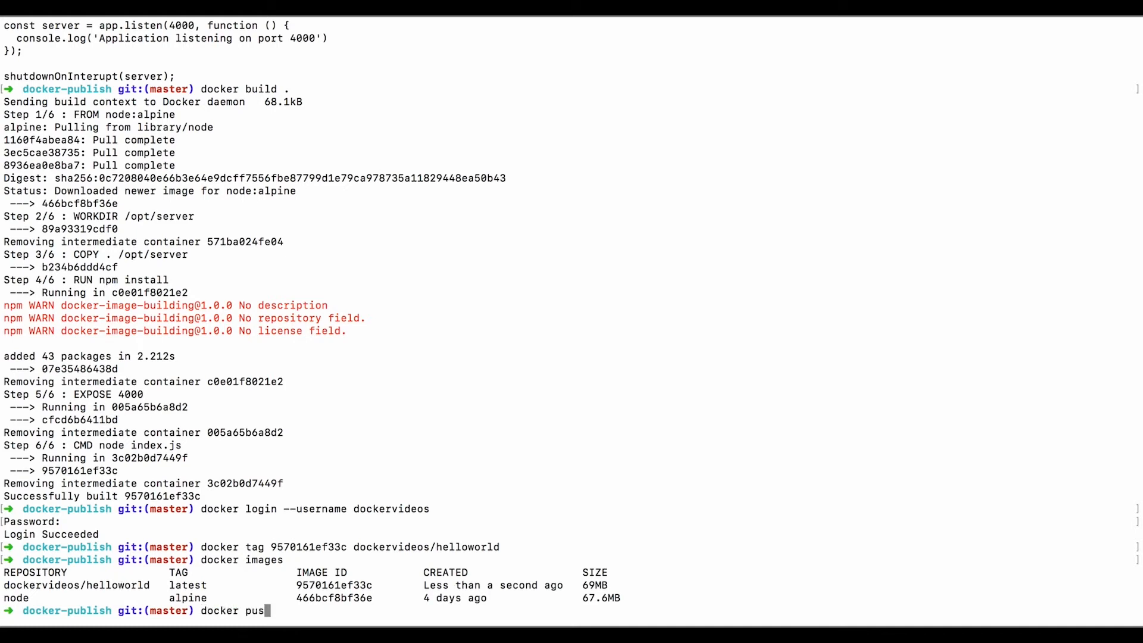
type("h dockervideo")
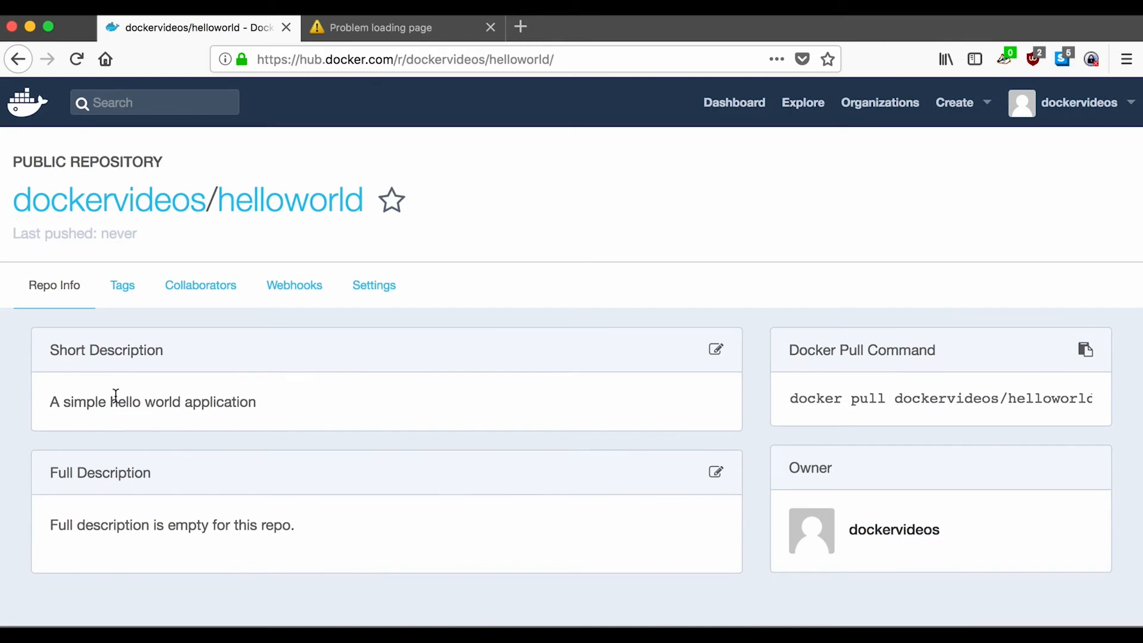
mouse_move(194, 325)
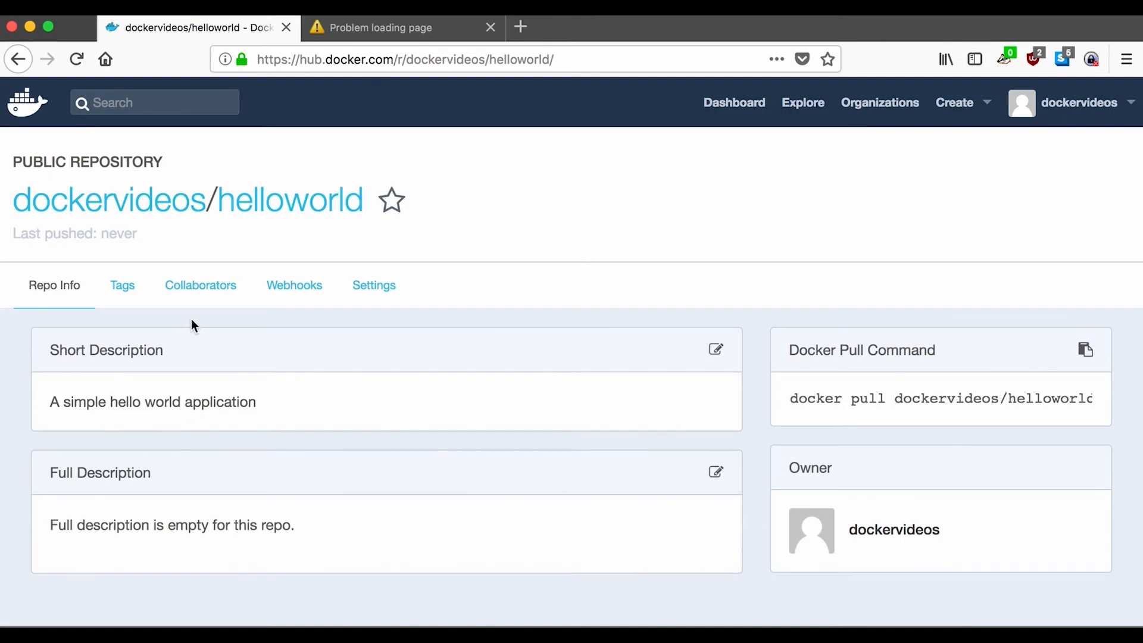
Reload the Docker Hub helloworld repository page to confirm the recent push.
left_click(76, 58)
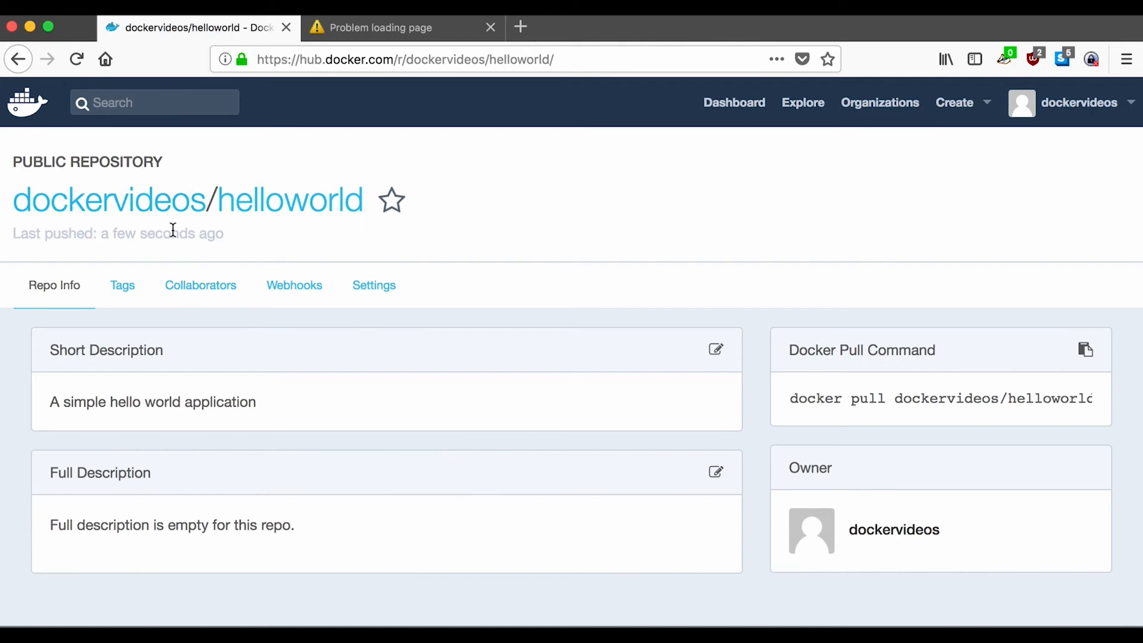
mouse_move(344, 363)
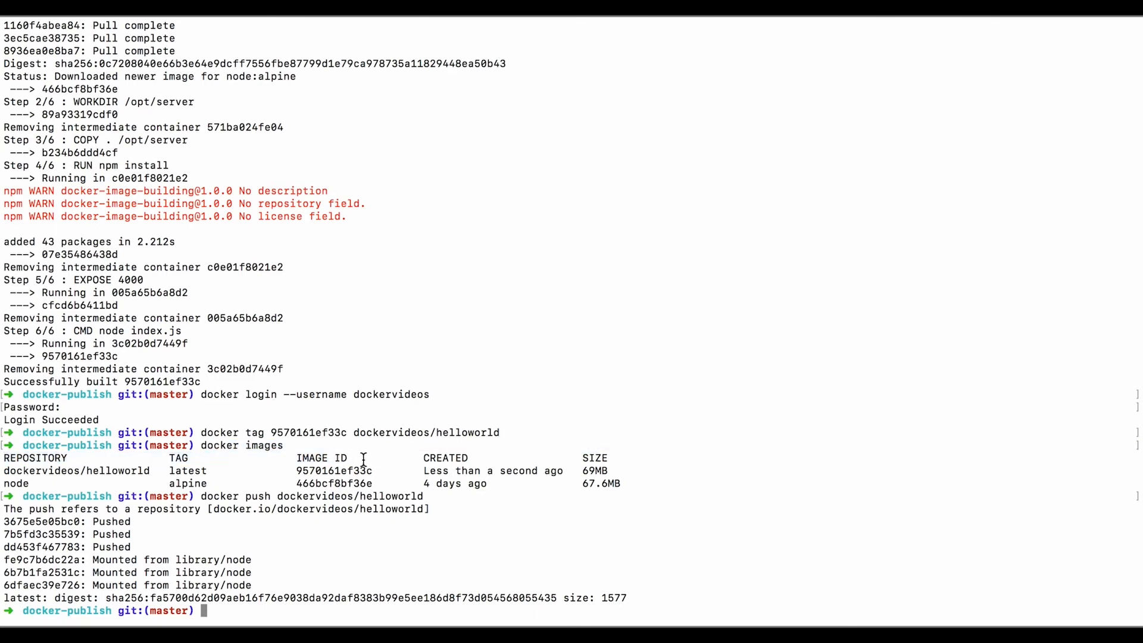
Delete every local image with docker images -q | xargs docker rmi.
type("docker imge")
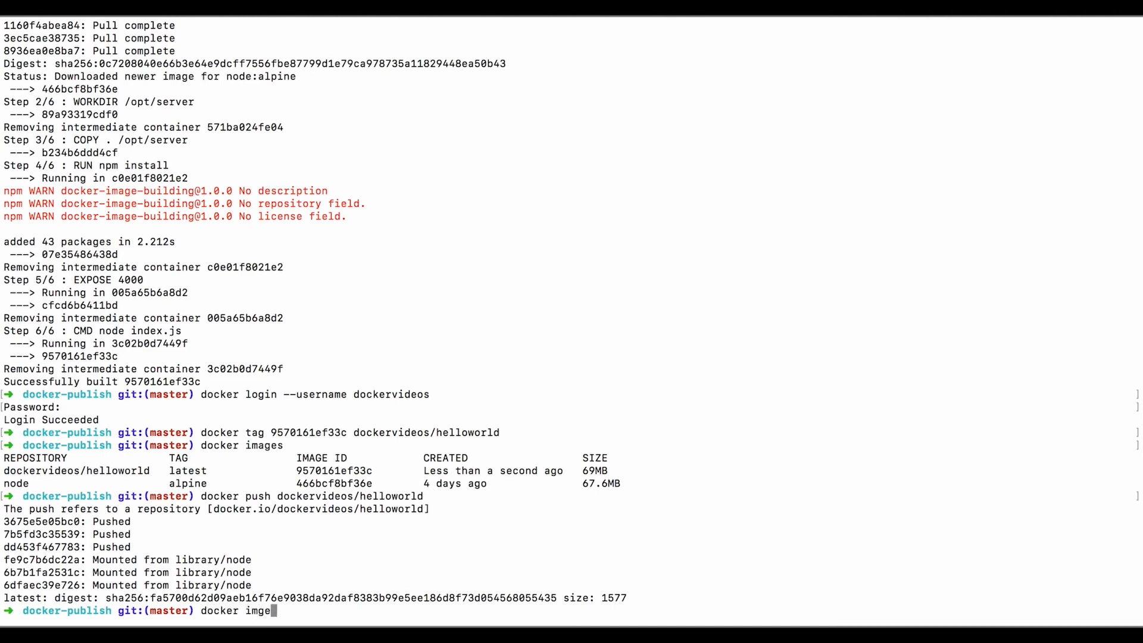
type("s -q")
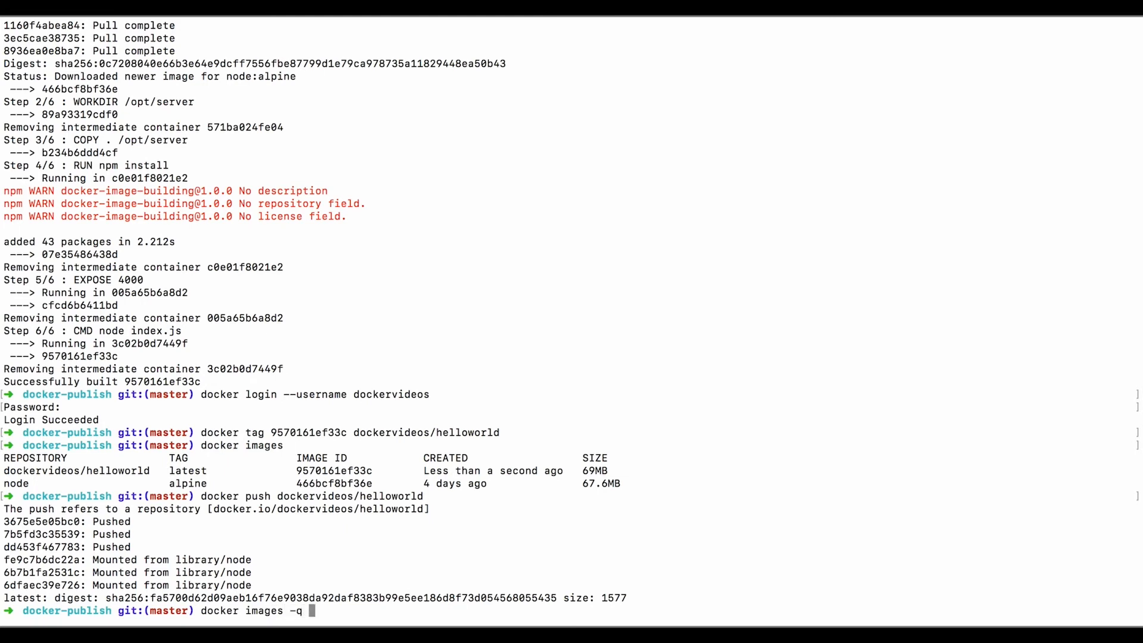
type("|")
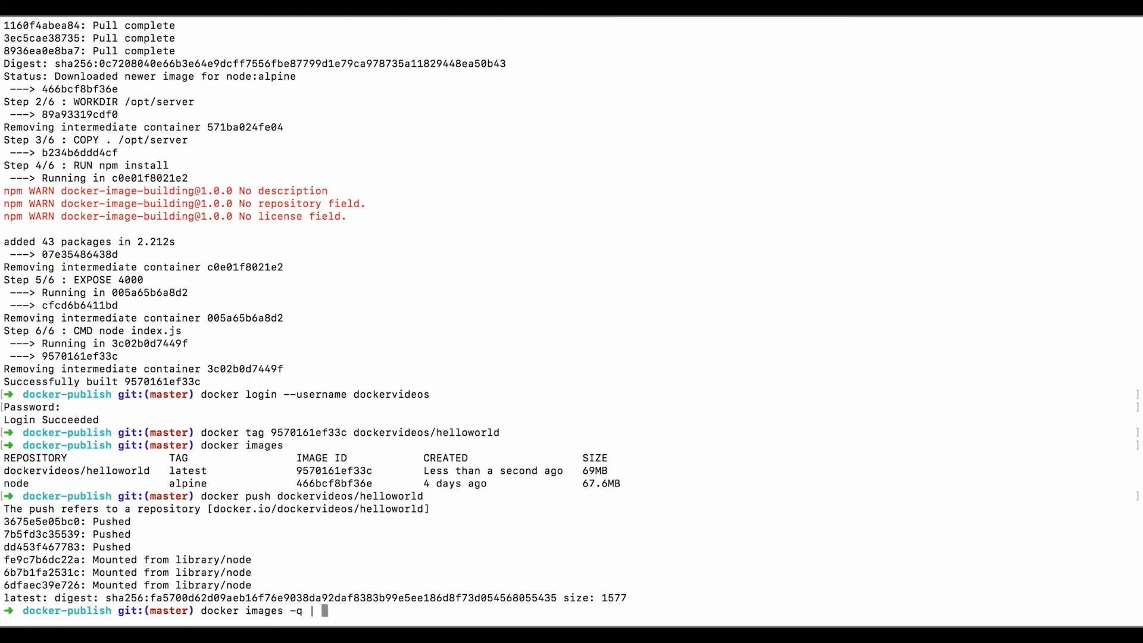
type("xargs d")
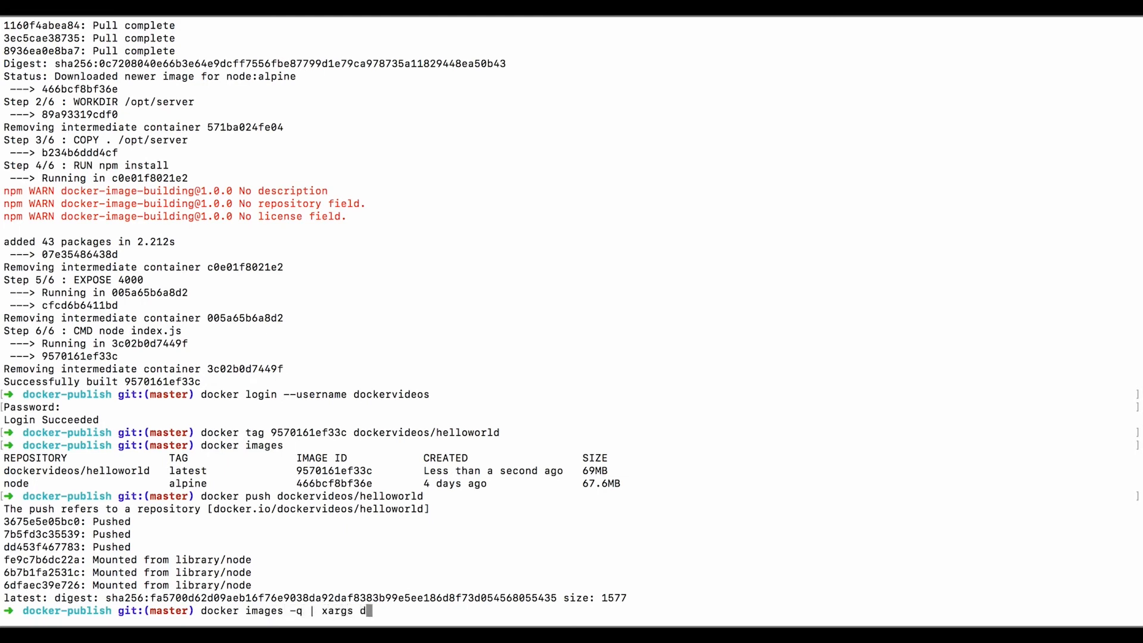
type("ocker rm")
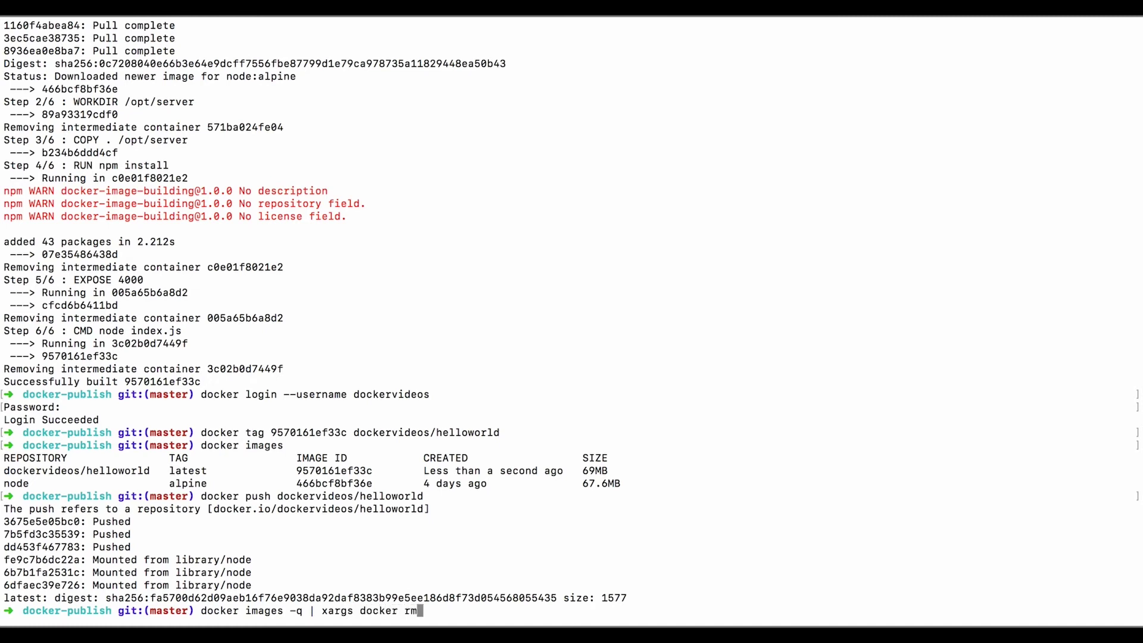
type("i")
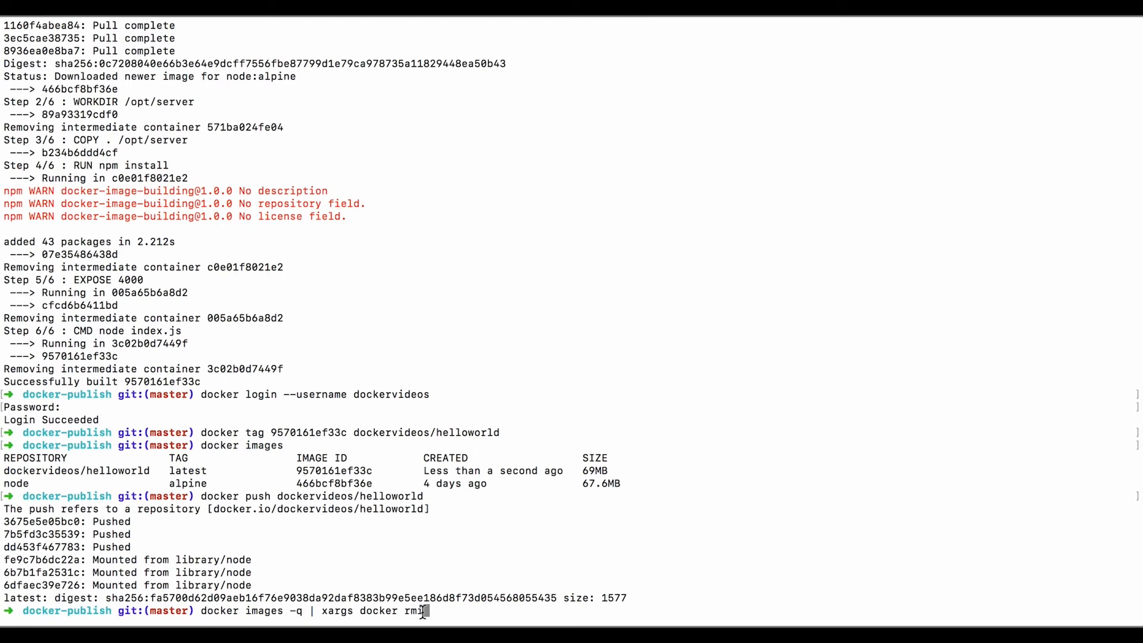
mouse_move(263, 610)
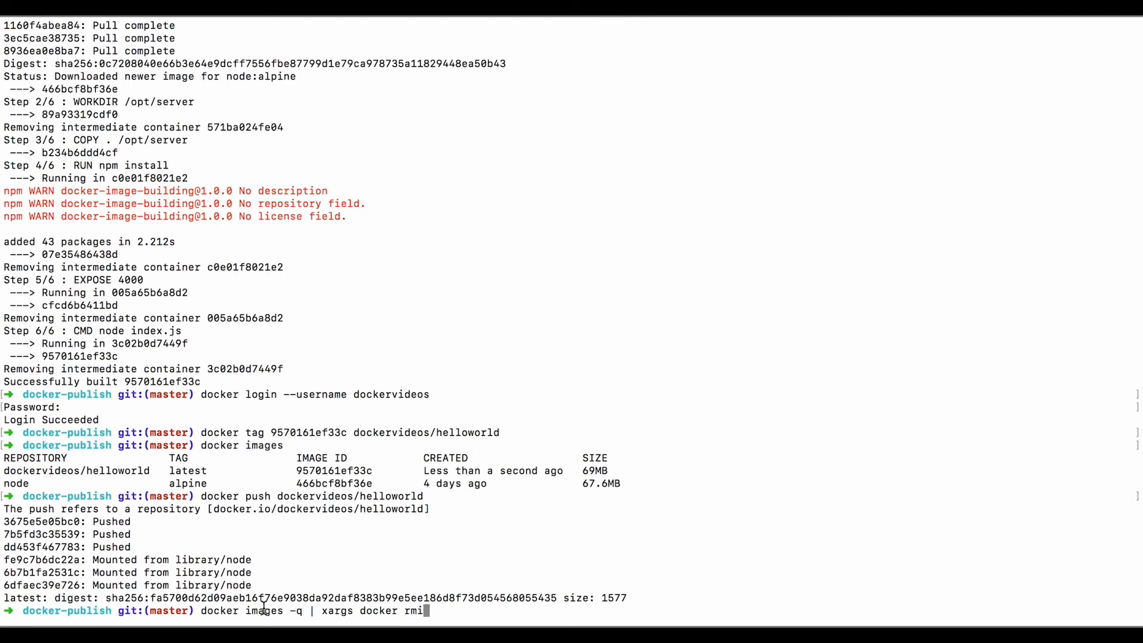
key("Return")
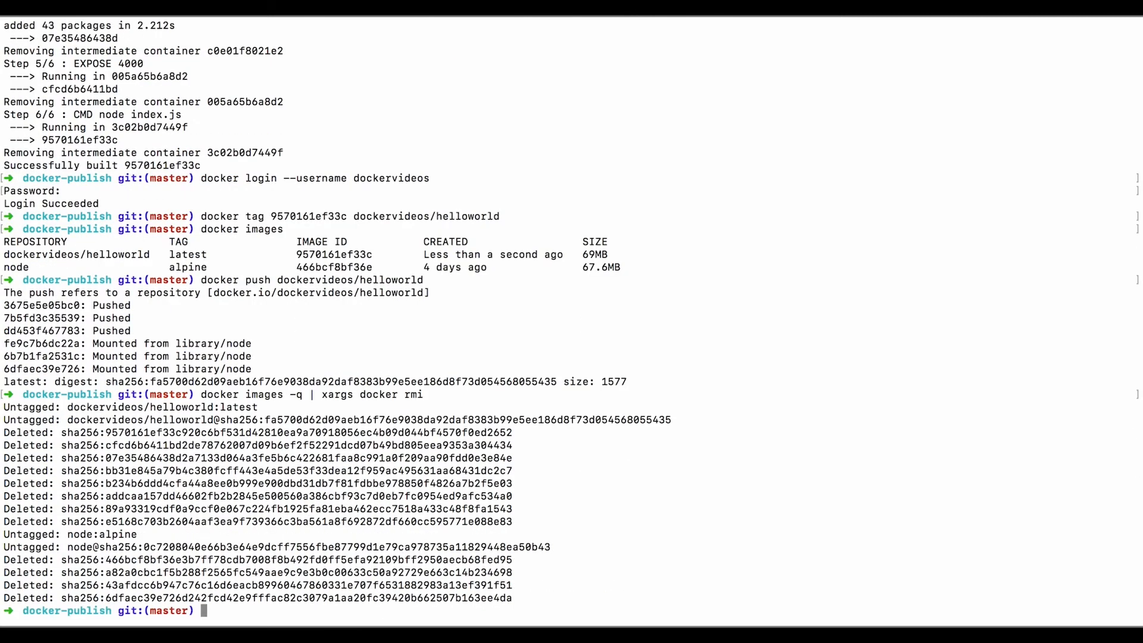
type("docker images")
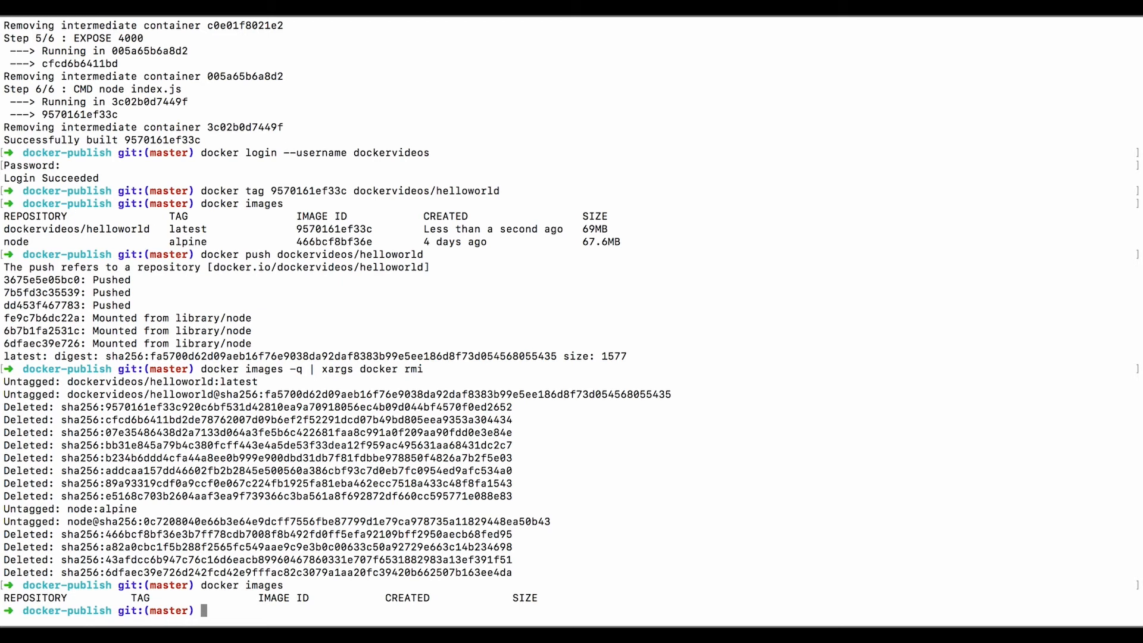
List images, pull dockervideos/helloworld, then list images again.
type("docker")
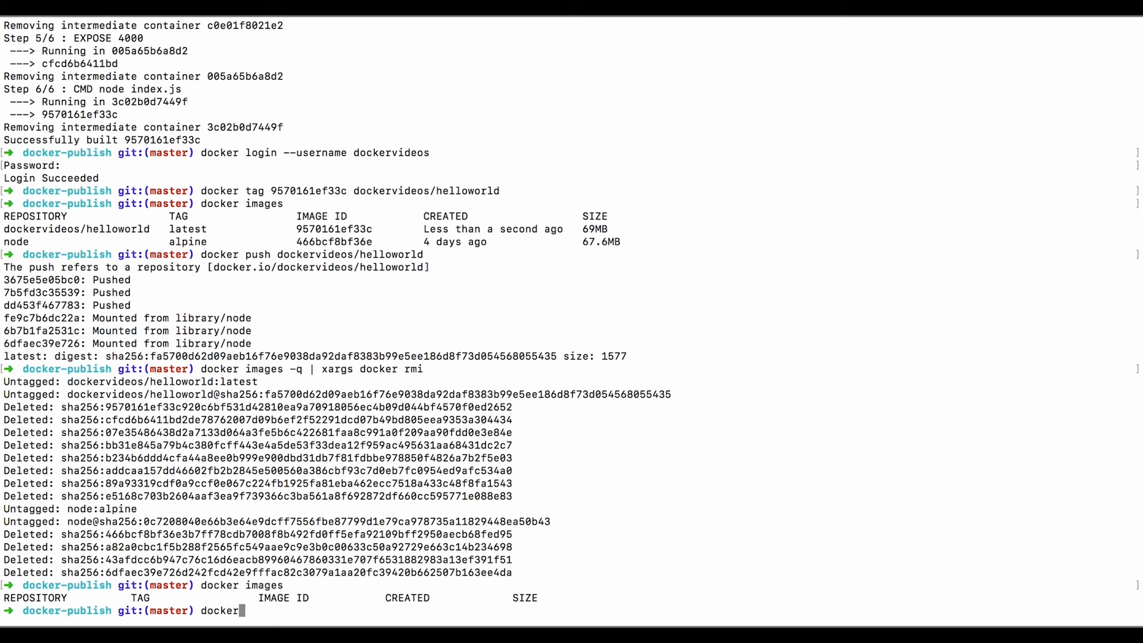
type("pull docker")
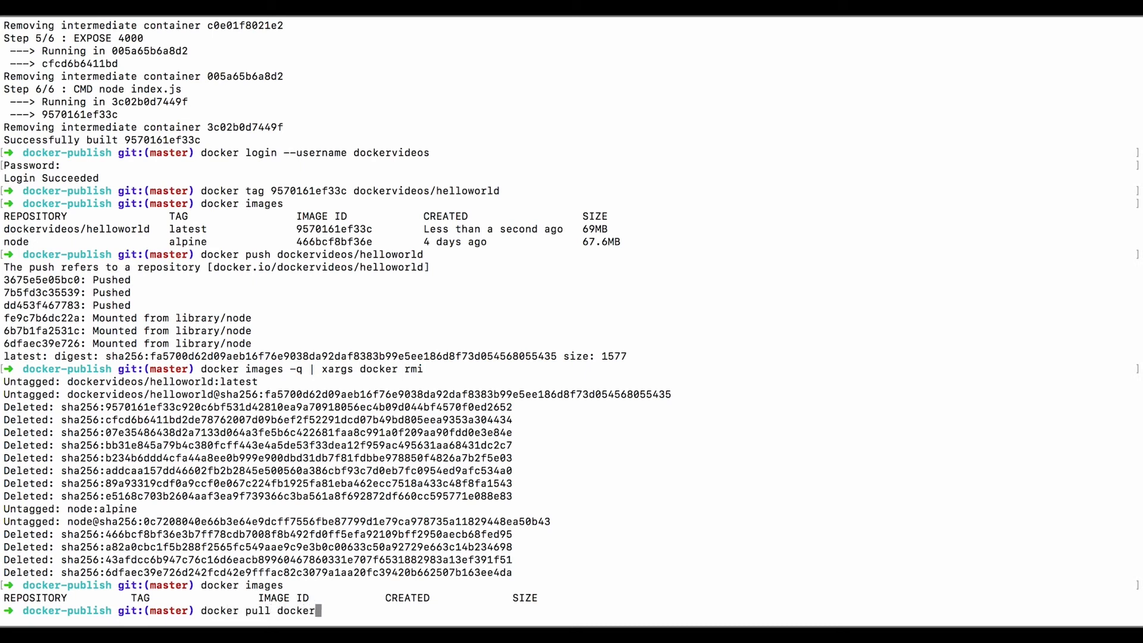
type("videos/helloworl")
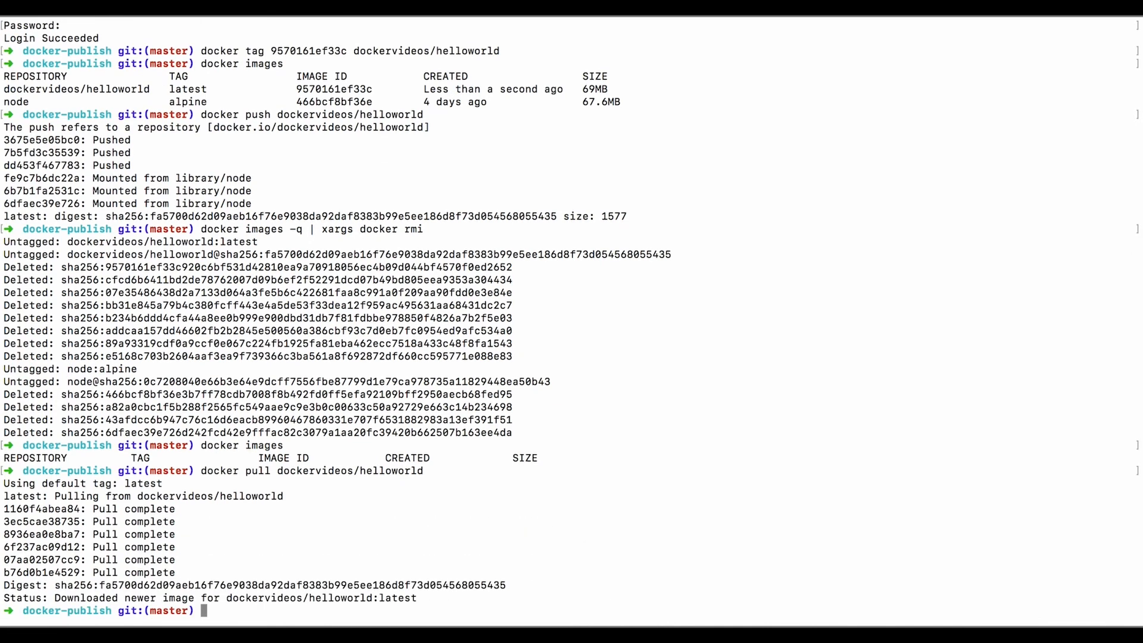
type("docker images")
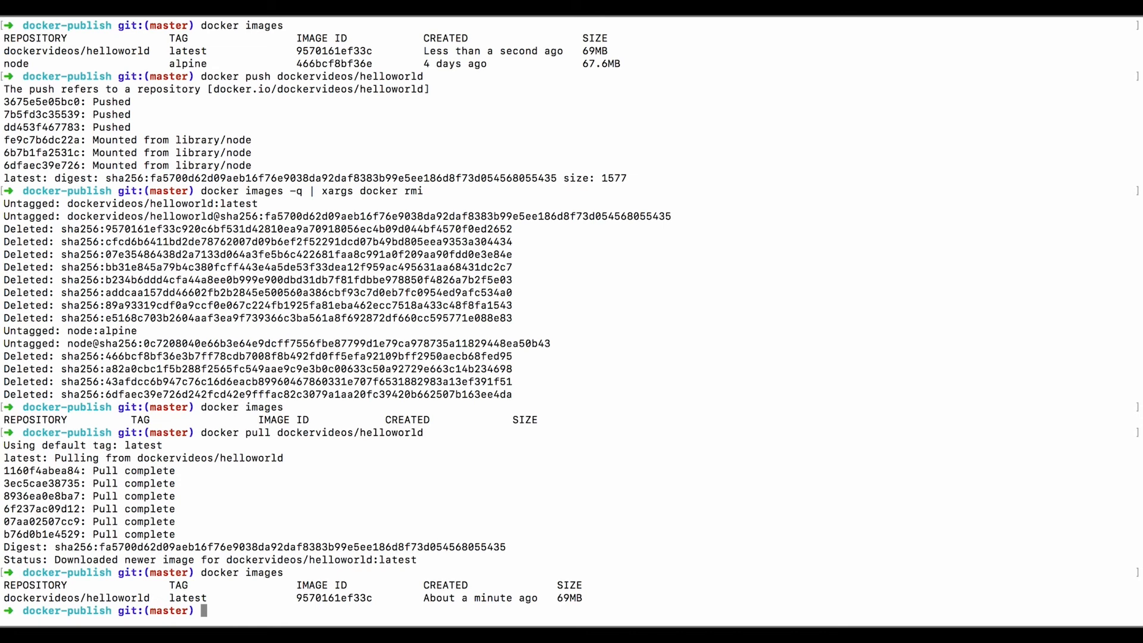
Start a container with docker run dockervideos/helloworld.
type("doc")
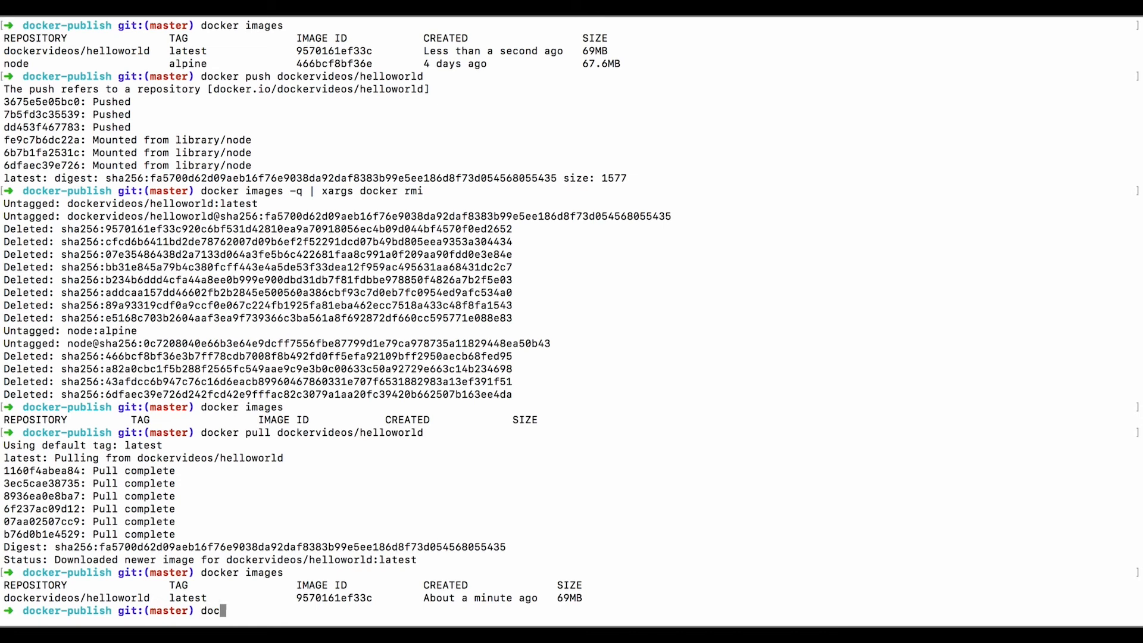
type("ker run")
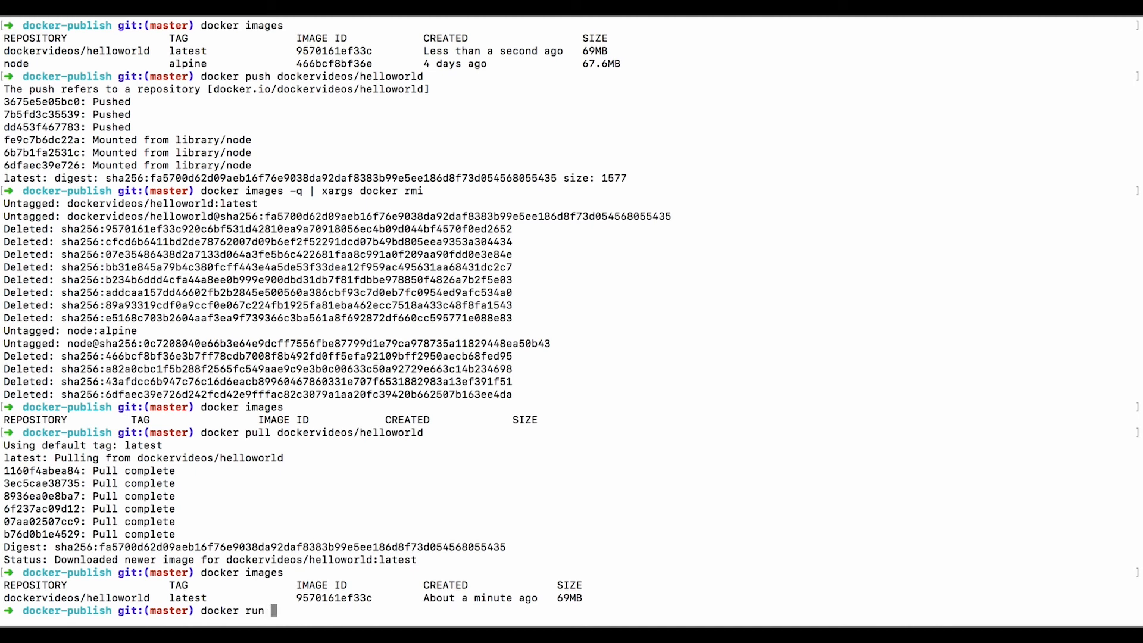
type("dockervideo")
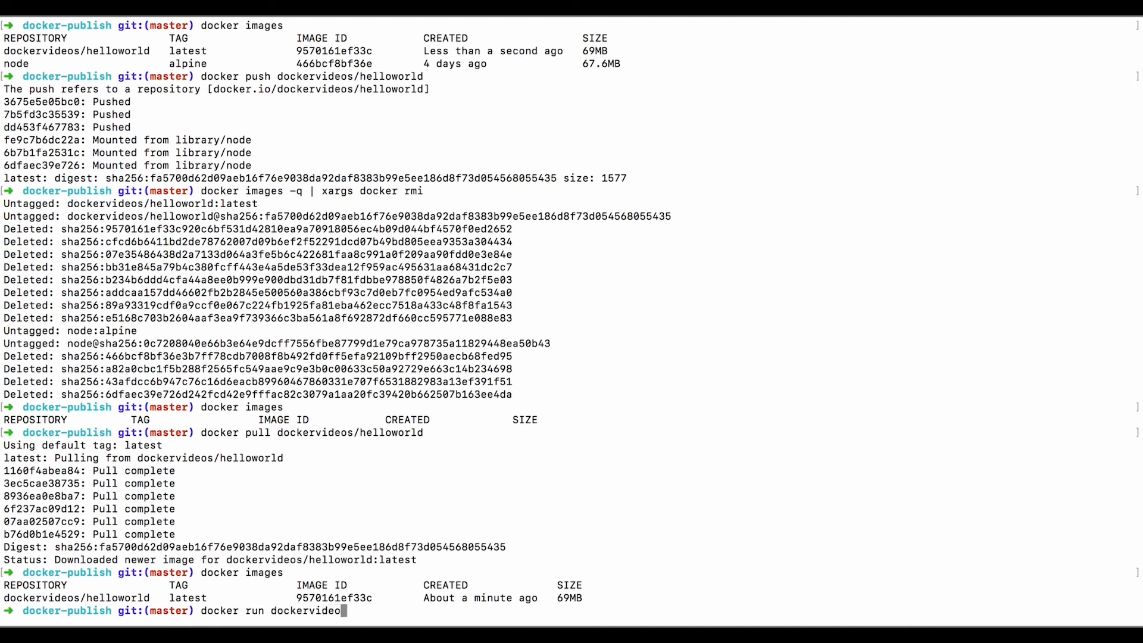
type("/hell")
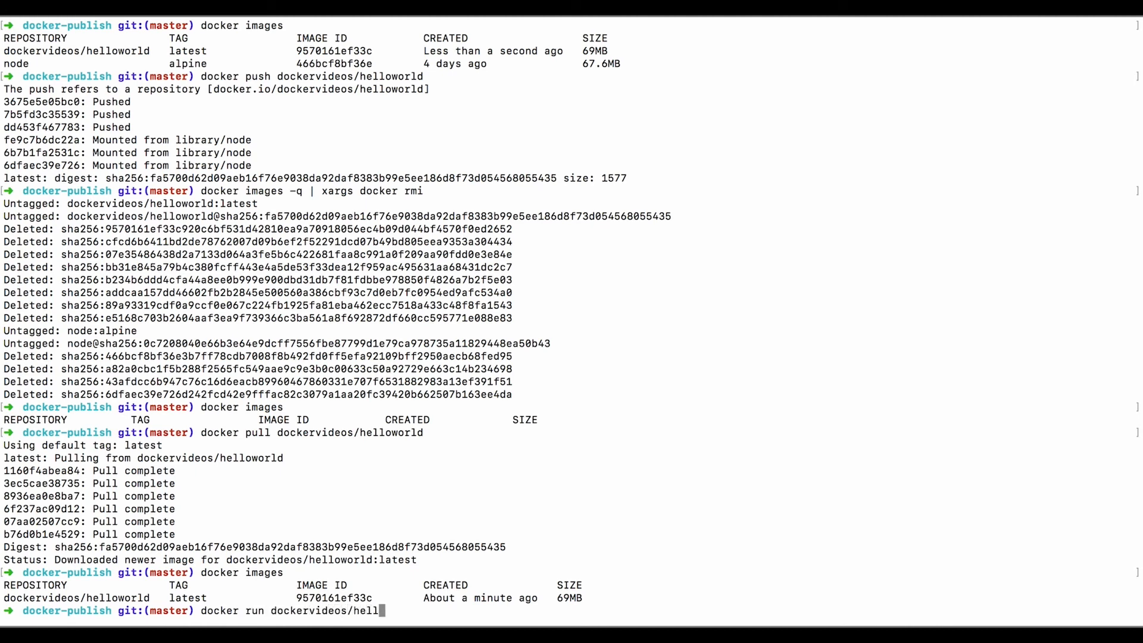
key("Return")
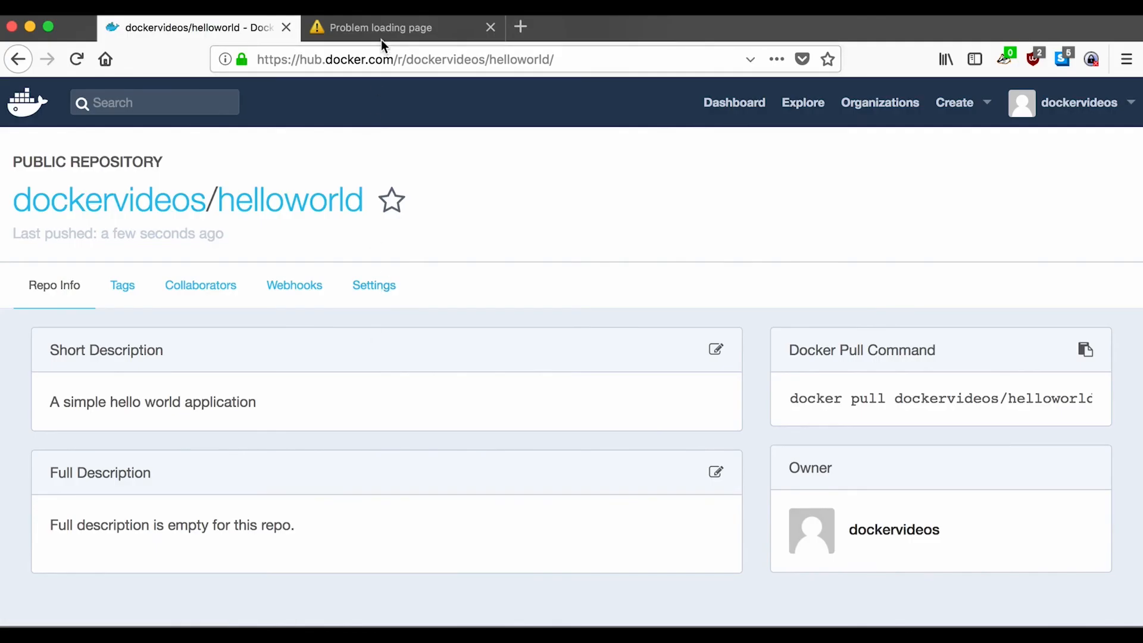
Check the Firefox tab for the running app, which shows a Problem loading page error.
left_click(401, 27)
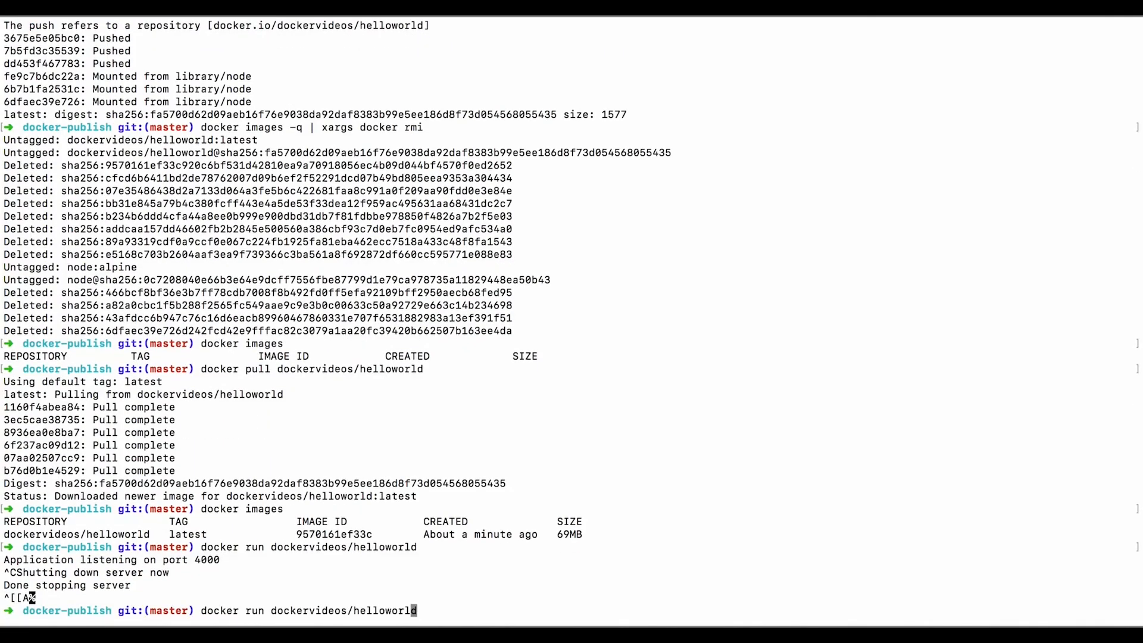
Rerun dockervideos/helloworld with port 4000:4000 published to the host.
type("-P")
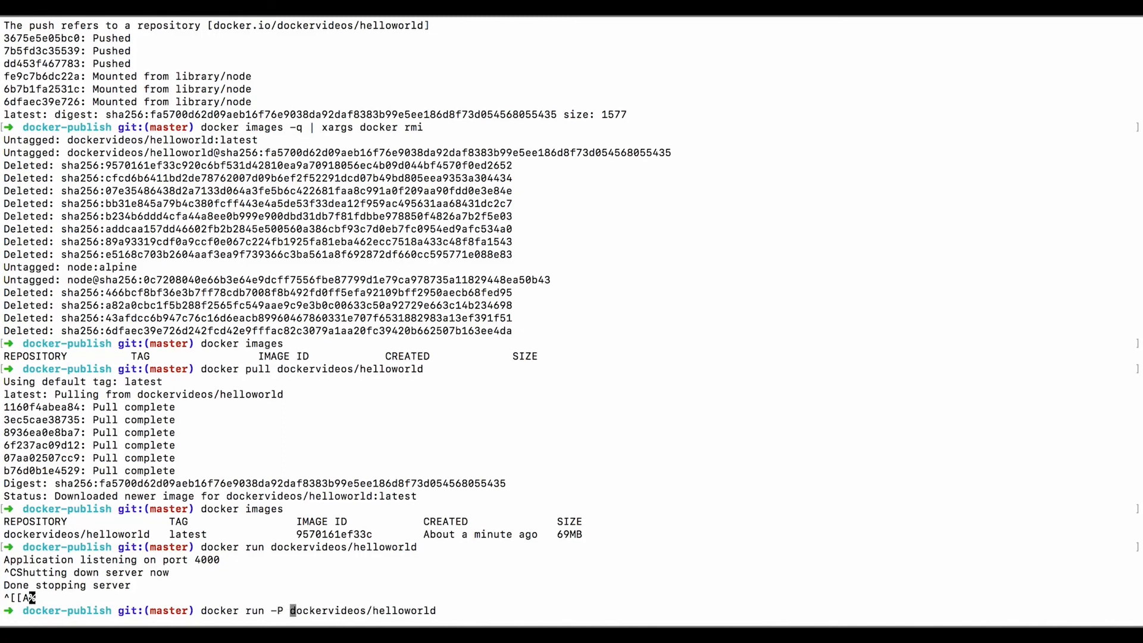
type("4000:4000")
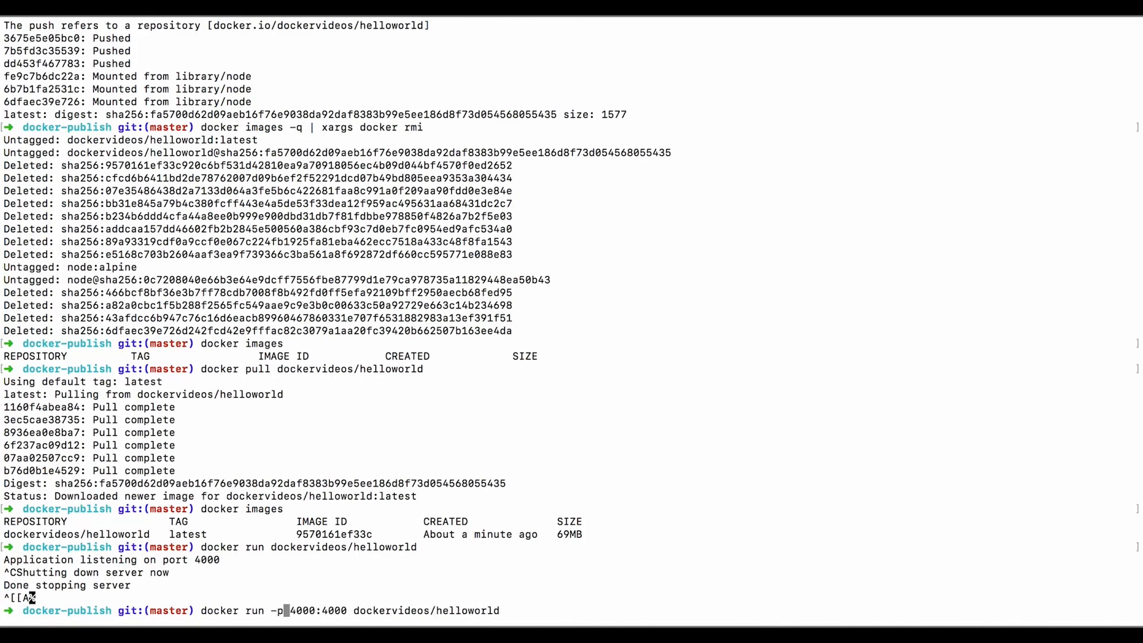
key("Return")
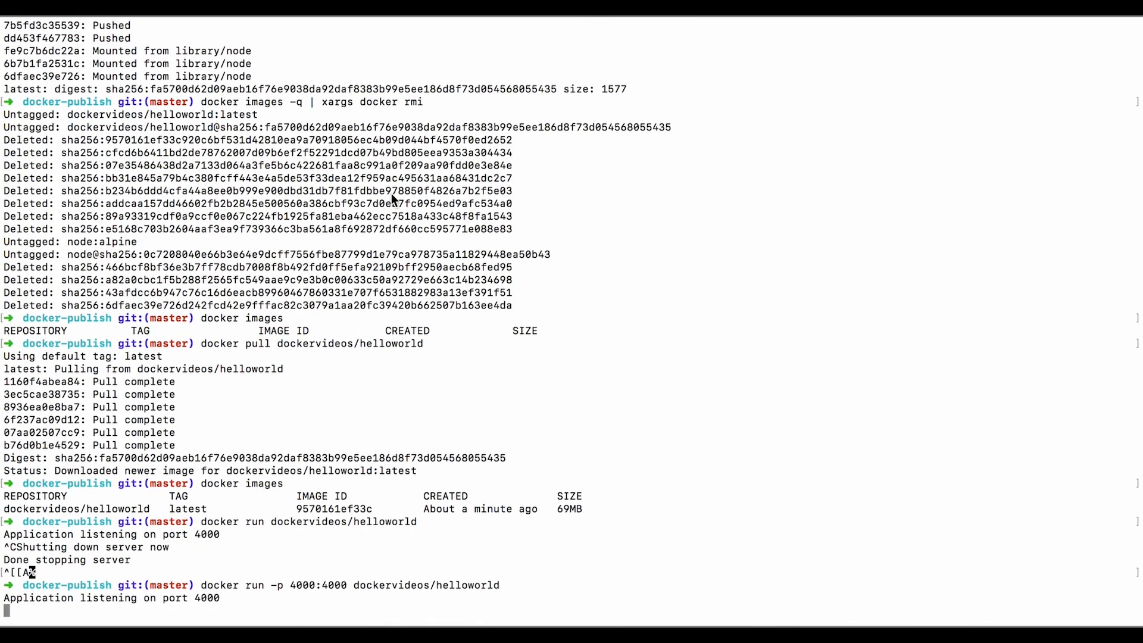